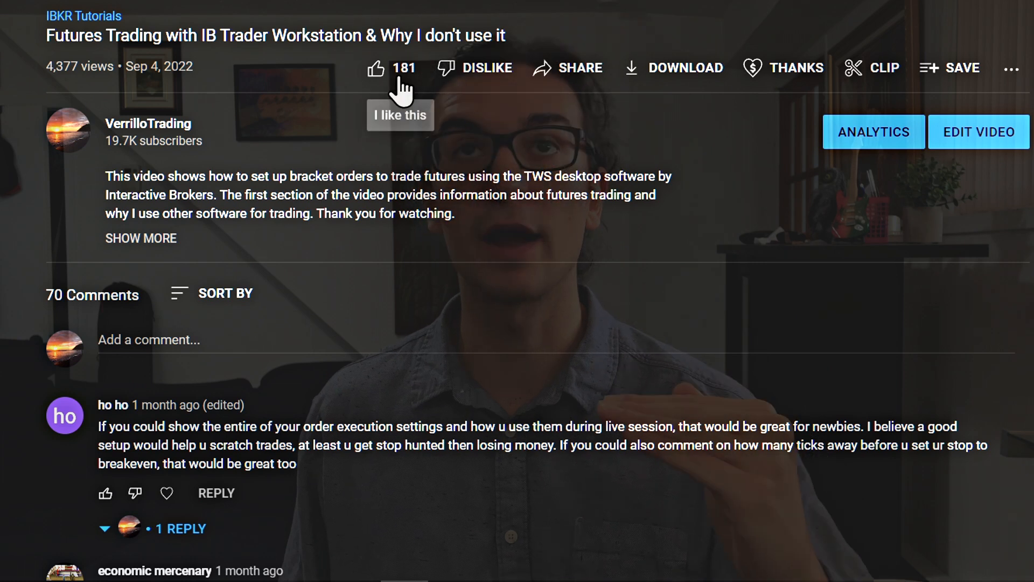
Step: Expand the video description, visit the InteractiveBrokers link, and return to the YouTube tab
scroll("down", 3)
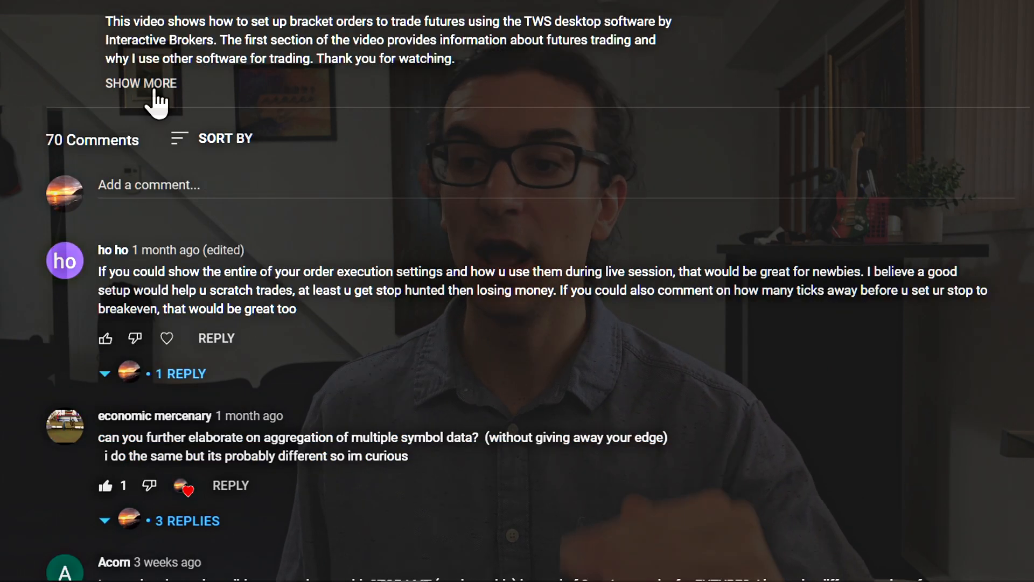
left_click(140, 83)
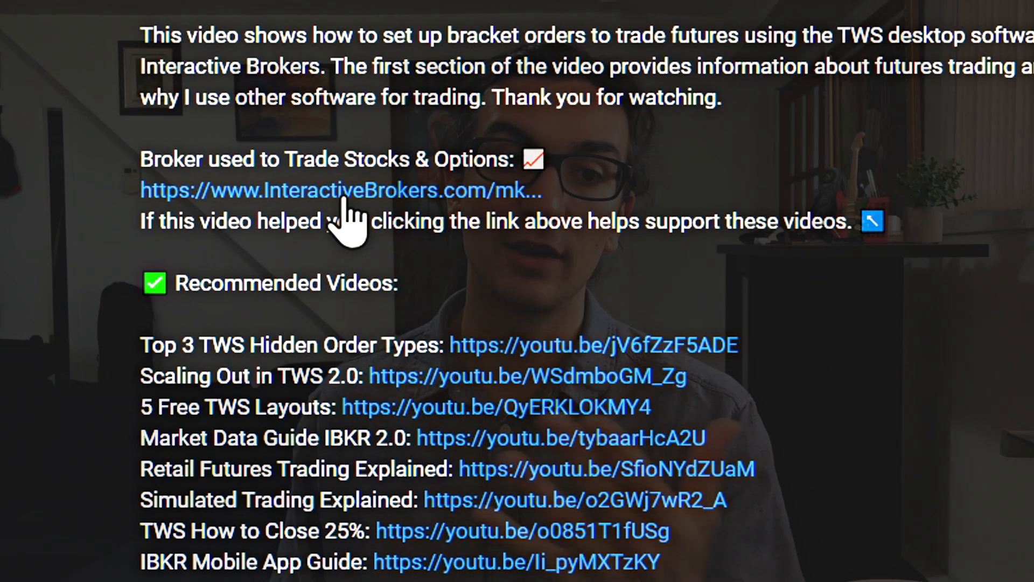
left_click(339, 191)
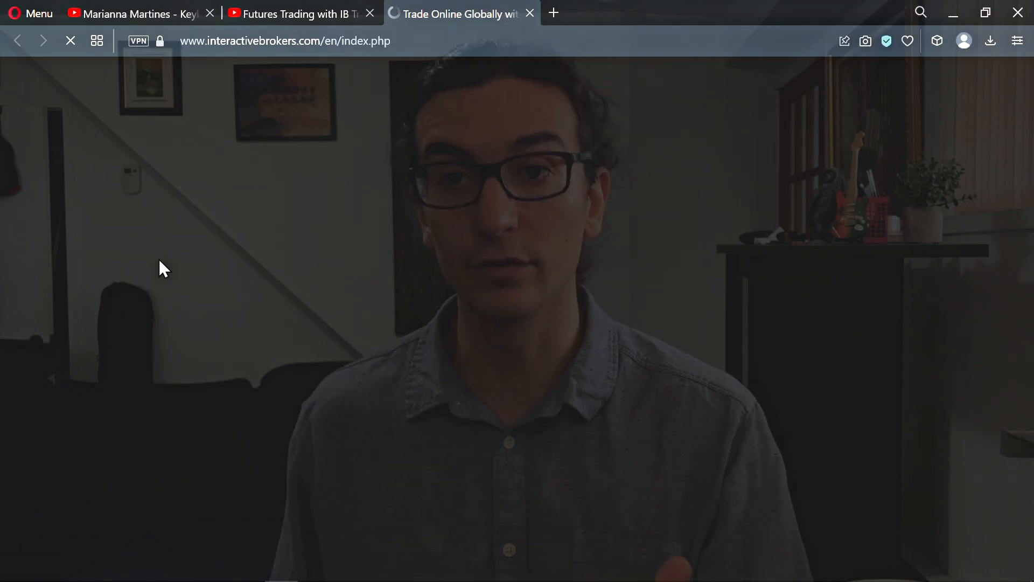
left_click(290, 13)
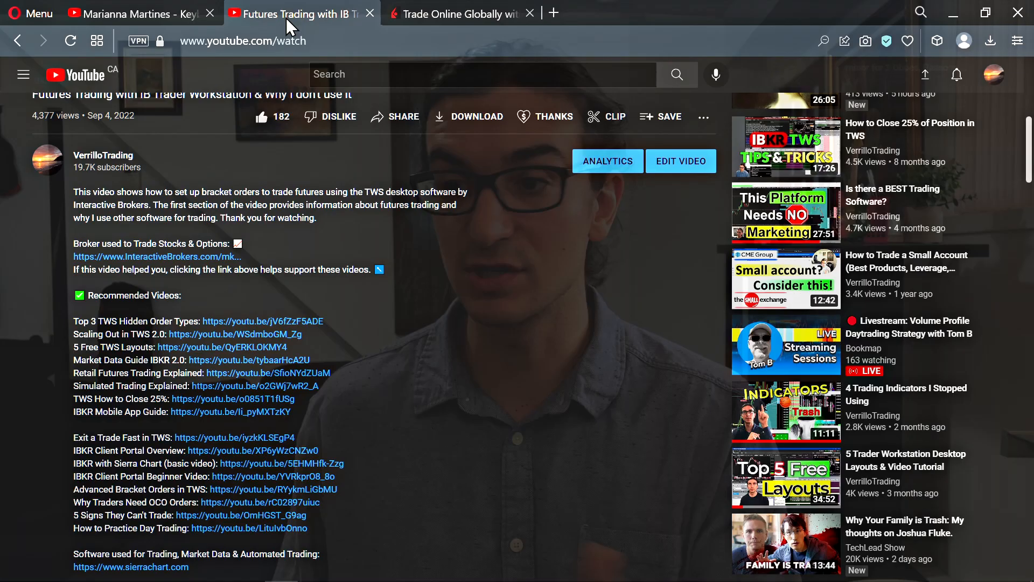
scroll("down", 3)
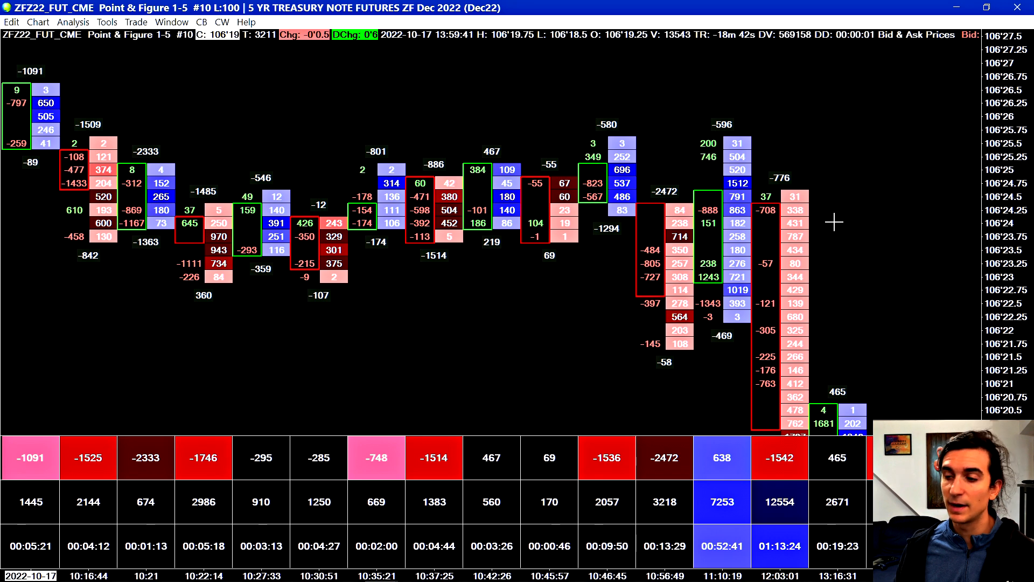
mouse_move(414, 342)
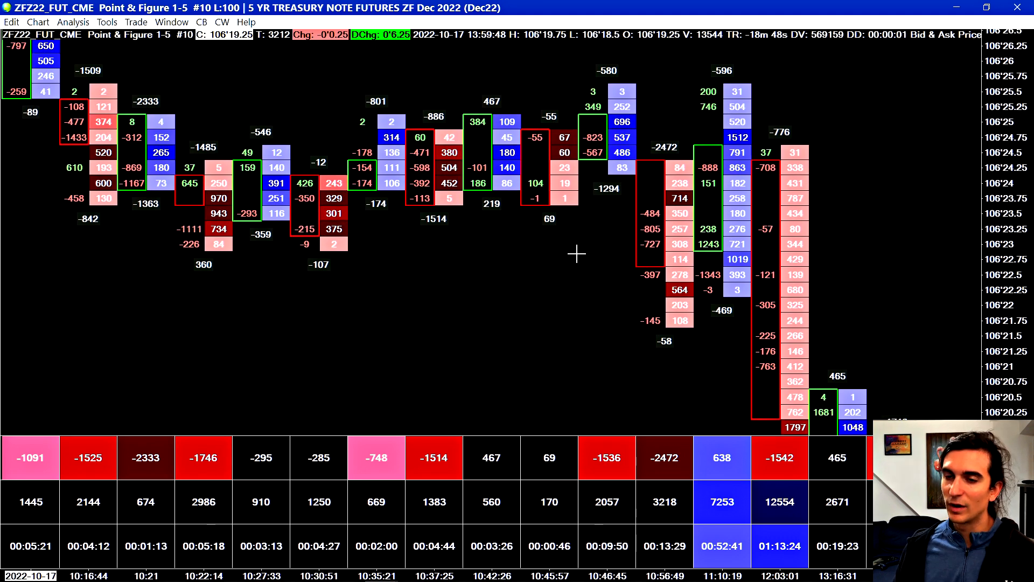
mouse_move(524, 274)
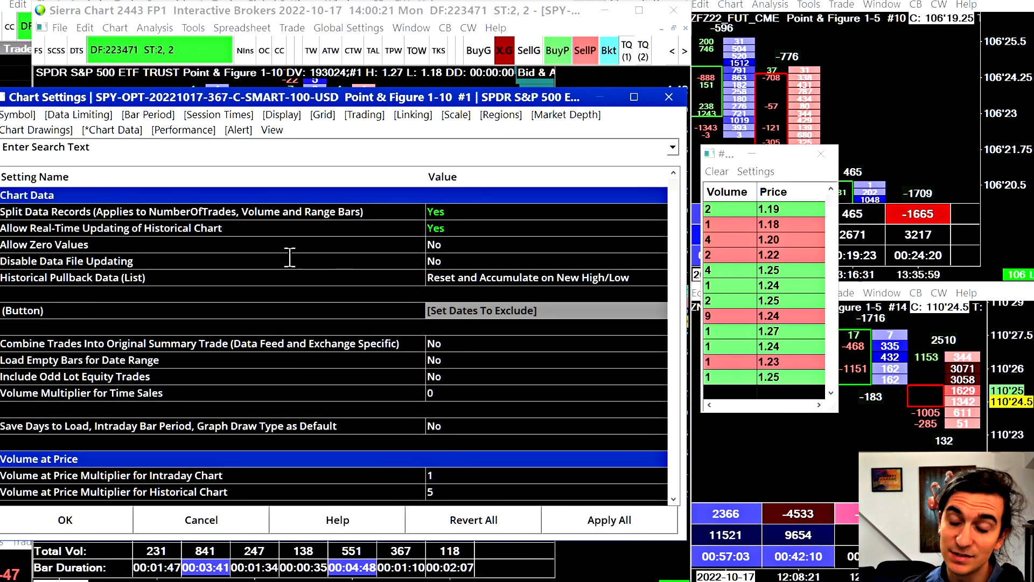
Step: Show the Symbol section of Chart Settings listing the SPY option symbol and tick size
left_click(18, 114)
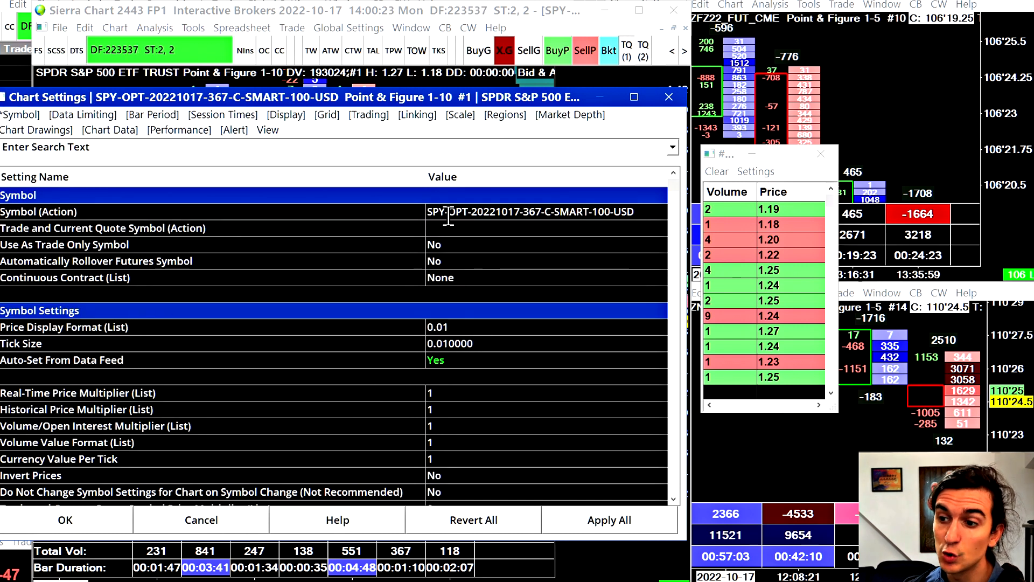
mouse_move(524, 109)
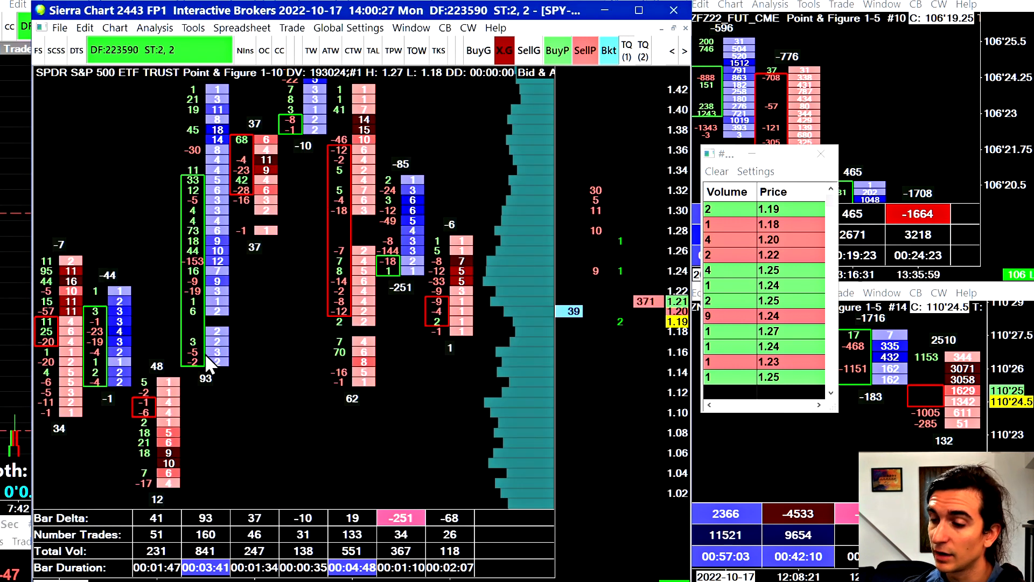
mouse_move(426, 349)
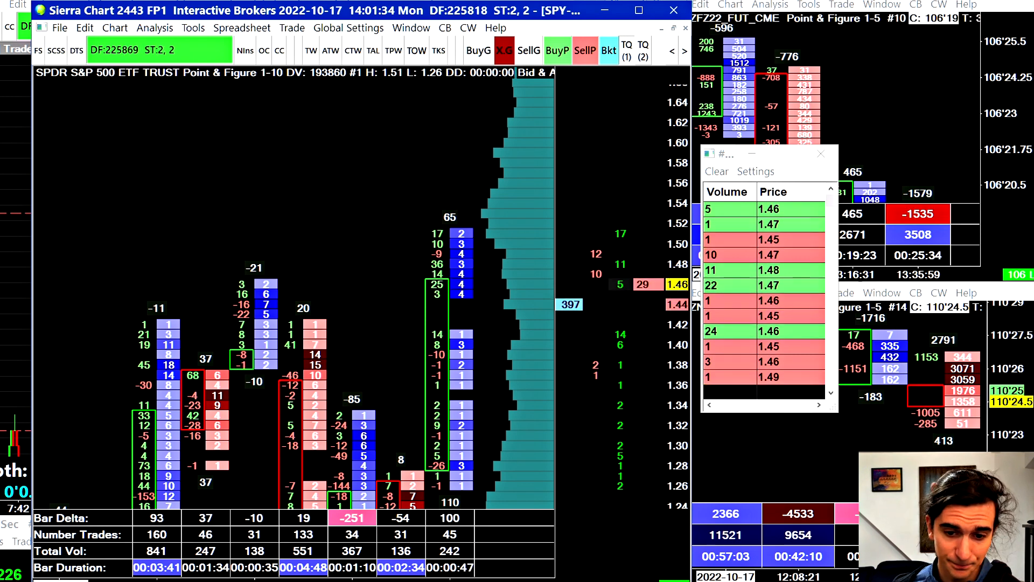
mouse_move(432, 230)
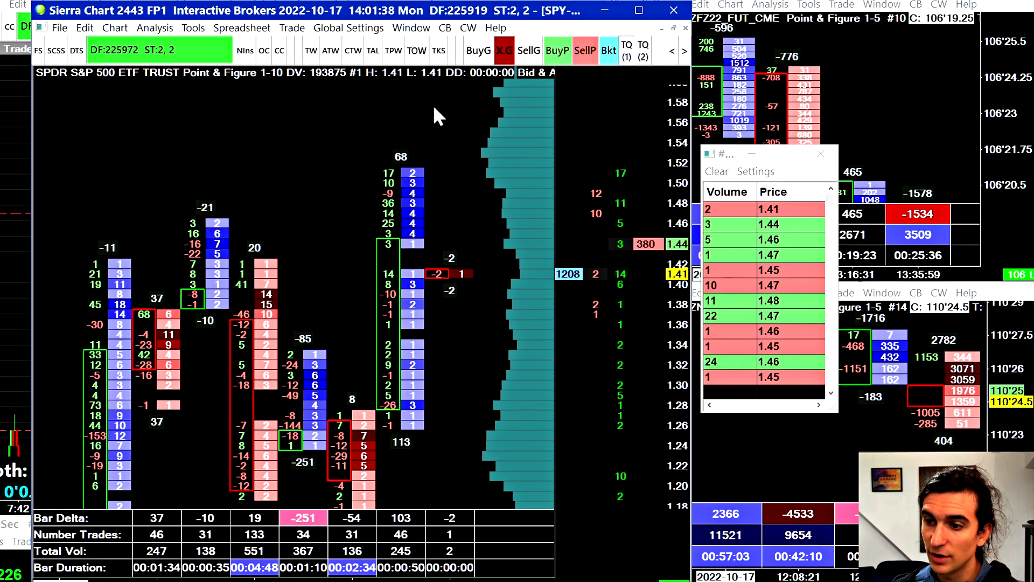
mouse_move(521, 268)
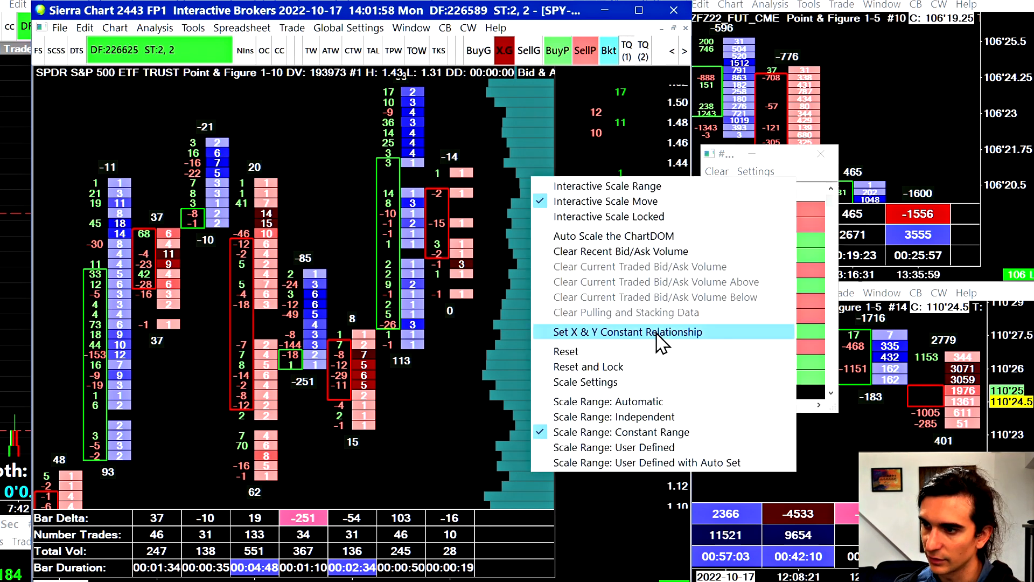
Step: Enable Set X & Y Constant Relationship from the price scale menu
left_click(585, 381)
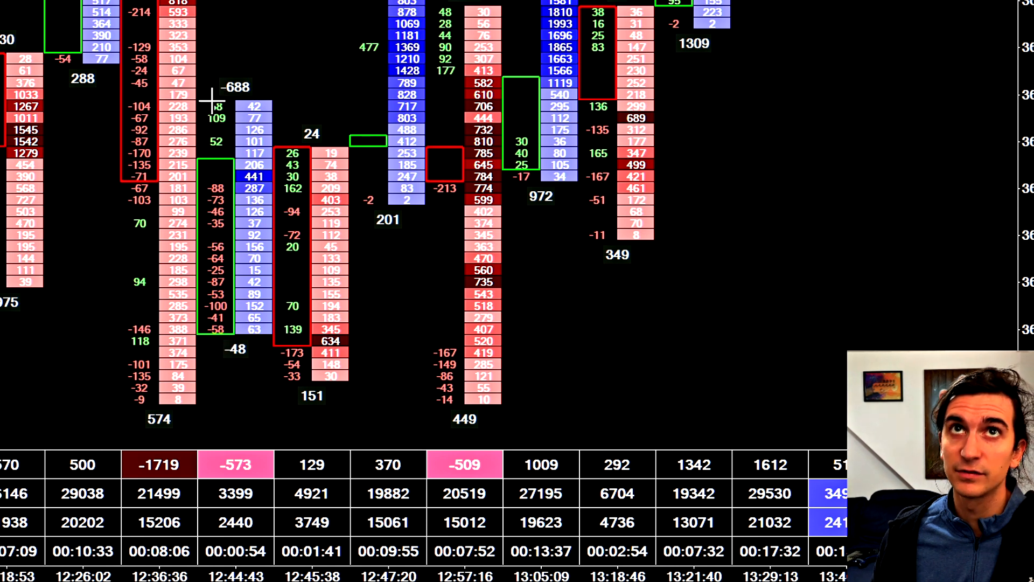
mouse_move(221, 171)
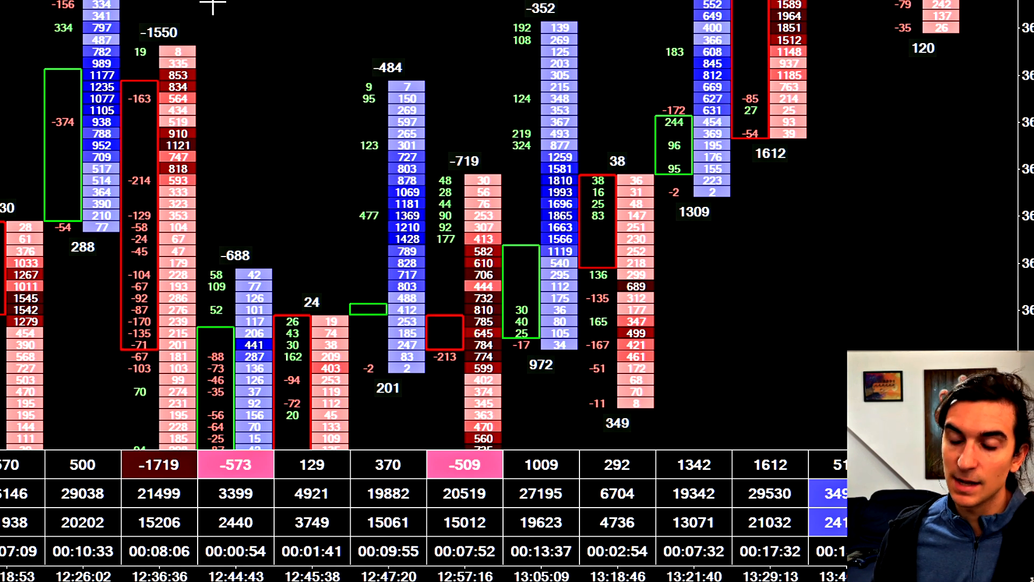
mouse_move(168, 248)
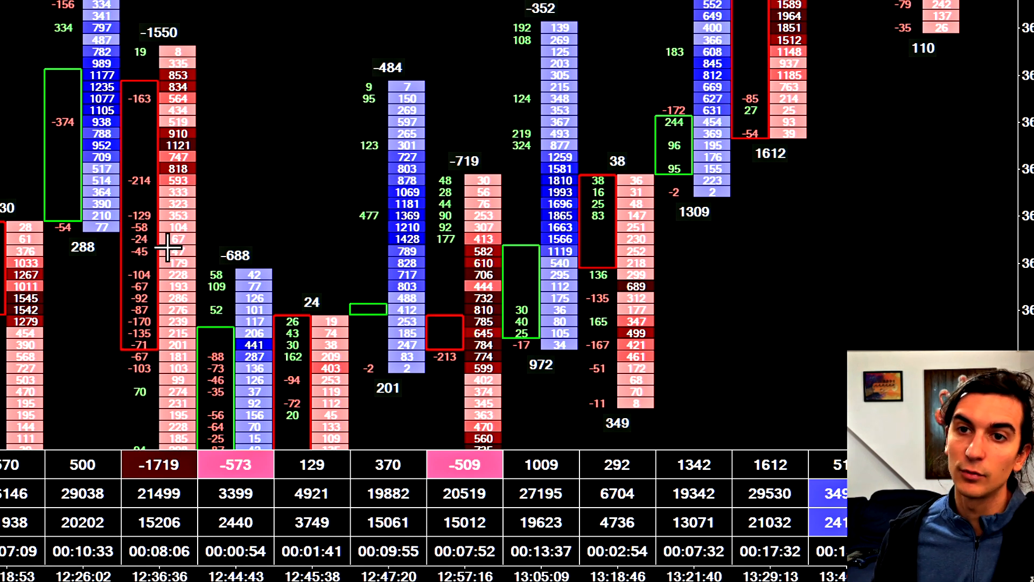
scroll("down", 3)
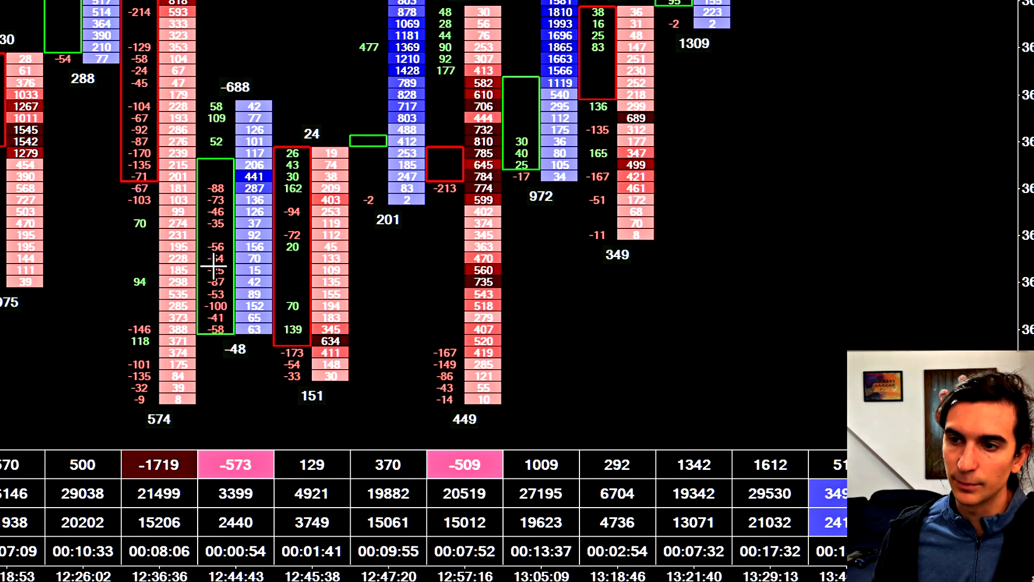
mouse_move(307, 132)
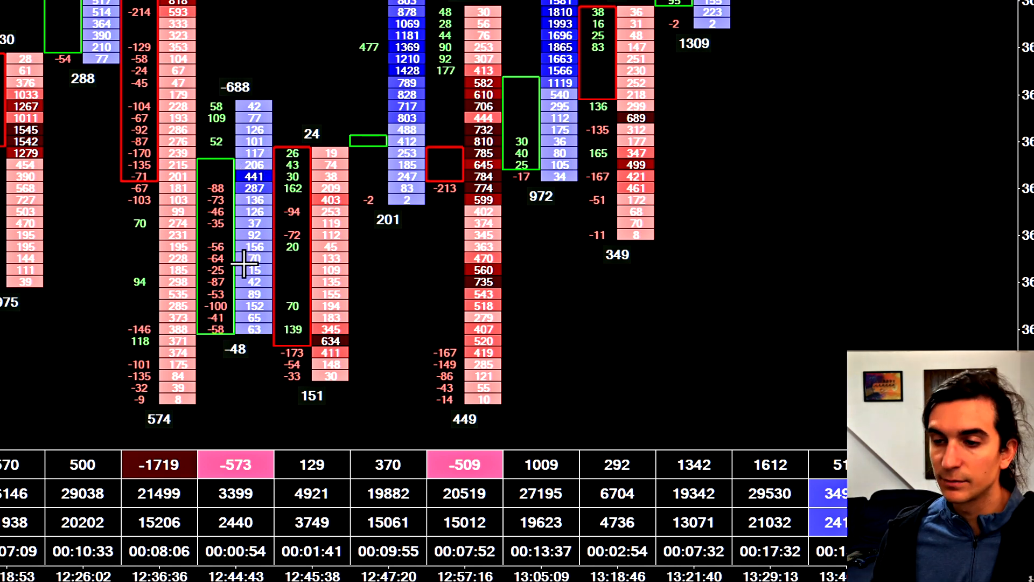
mouse_move(267, 349)
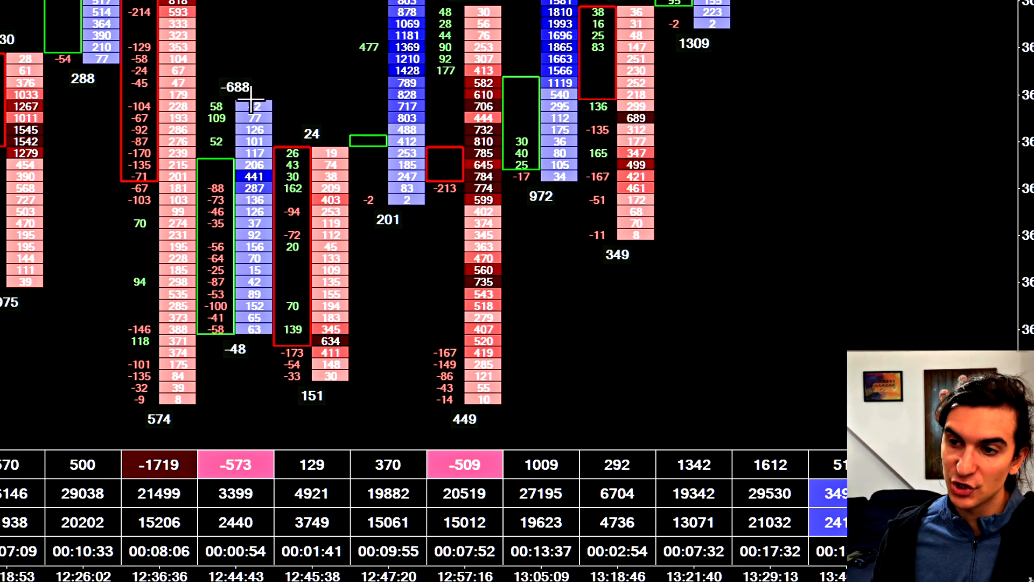
mouse_move(236, 336)
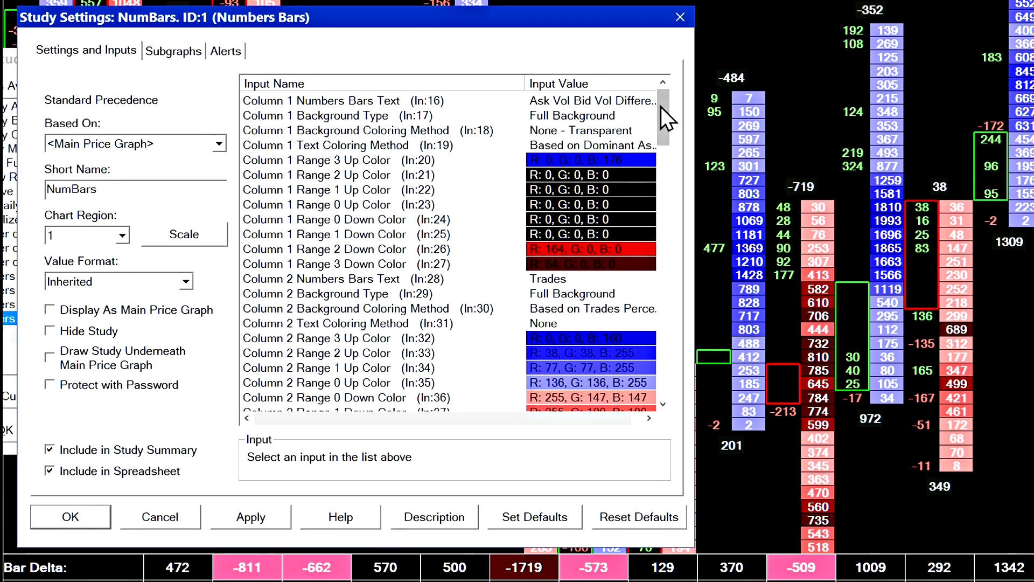
Step: Try Volume and Trades for Column 2 Numbers Bars Text, then settle on Bid Vol x Ask Vol
left_click(321, 278)
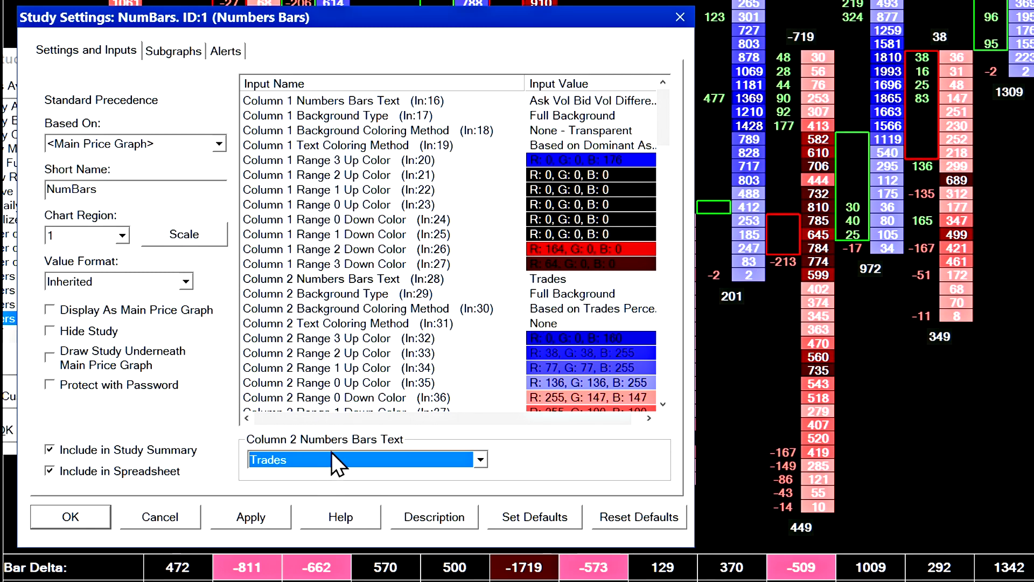
left_click(363, 460)
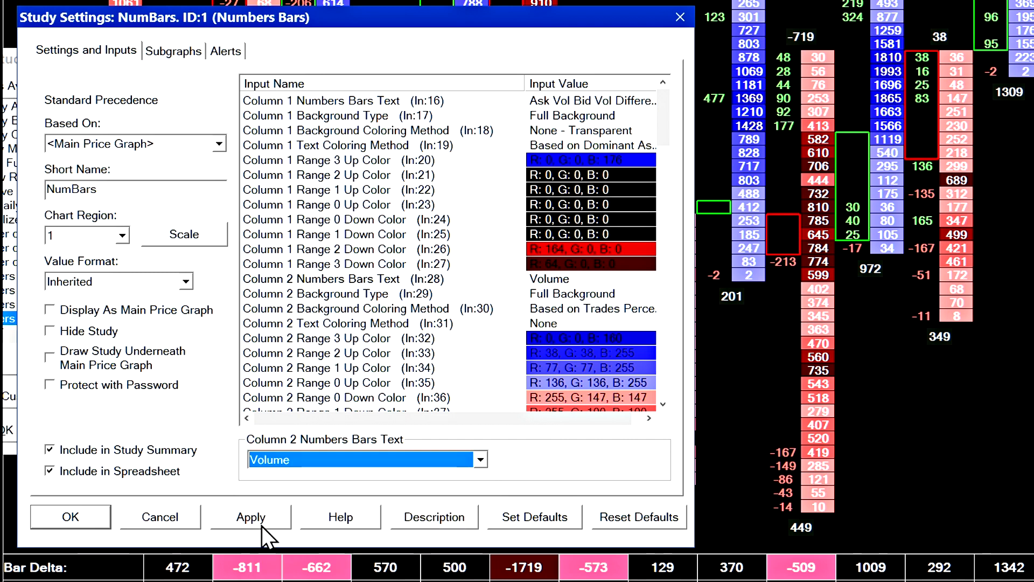
left_click(251, 516)
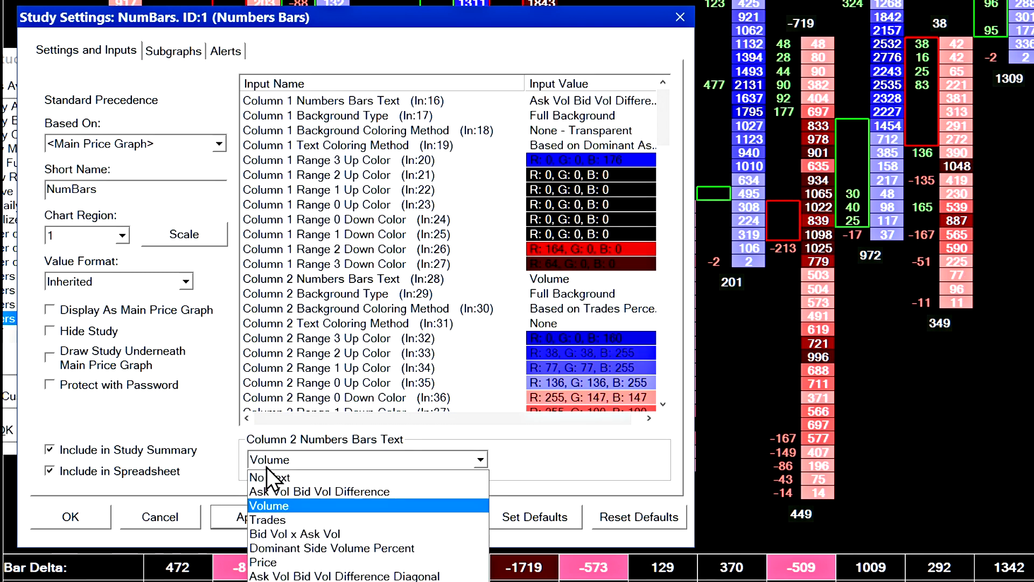
left_click(269, 519)
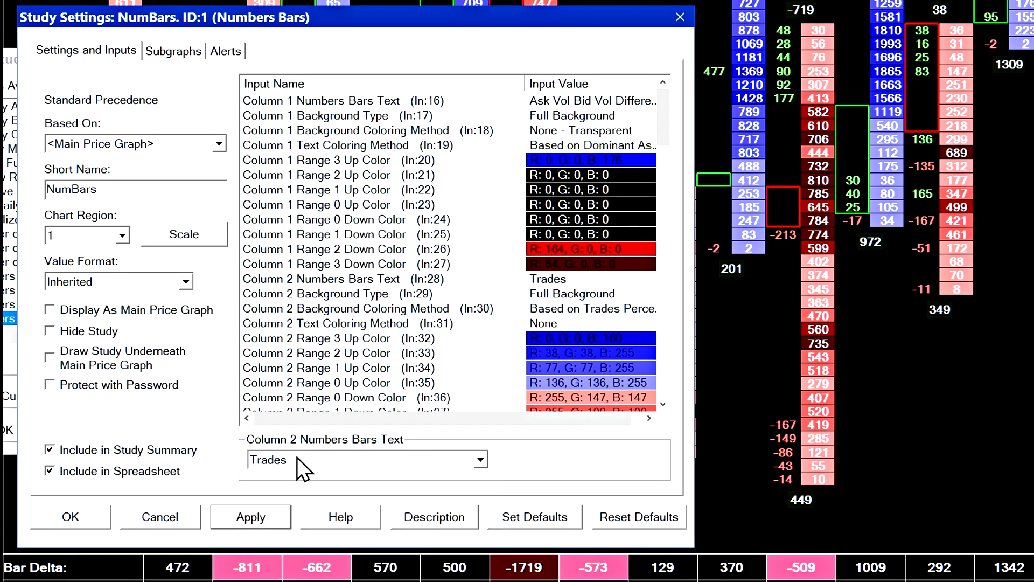
left_click(481, 459)
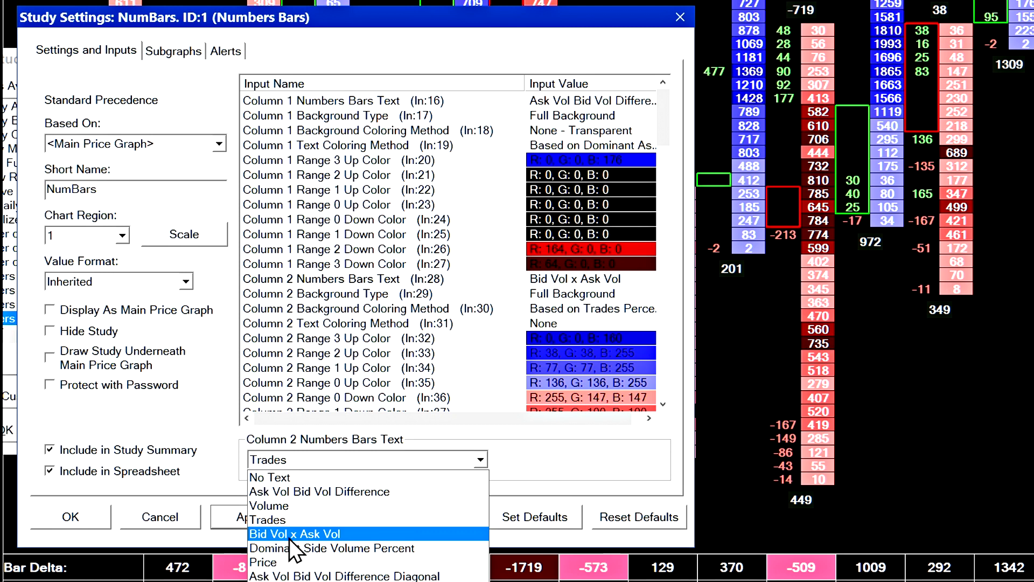
left_click(295, 533)
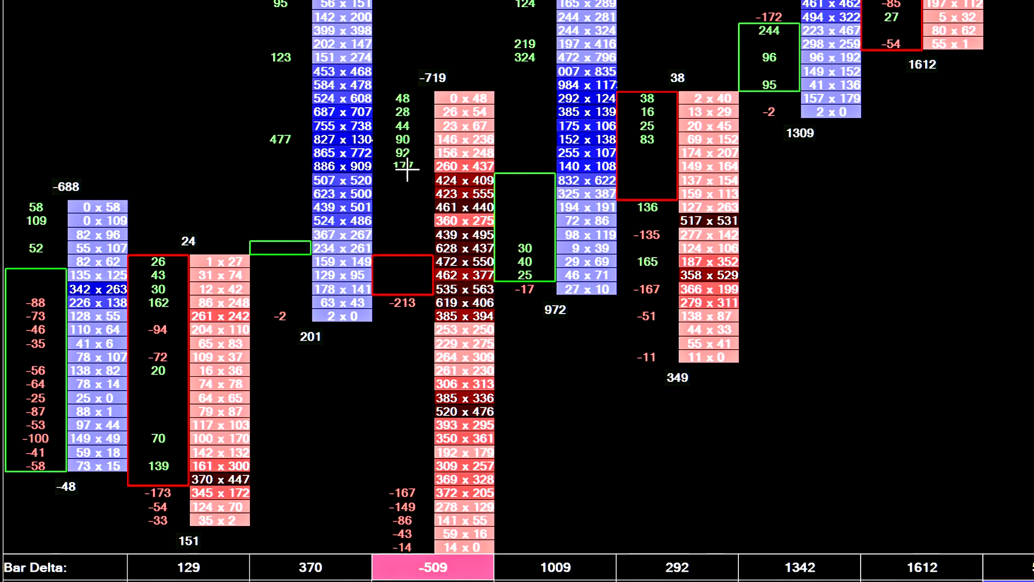
mouse_move(401, 125)
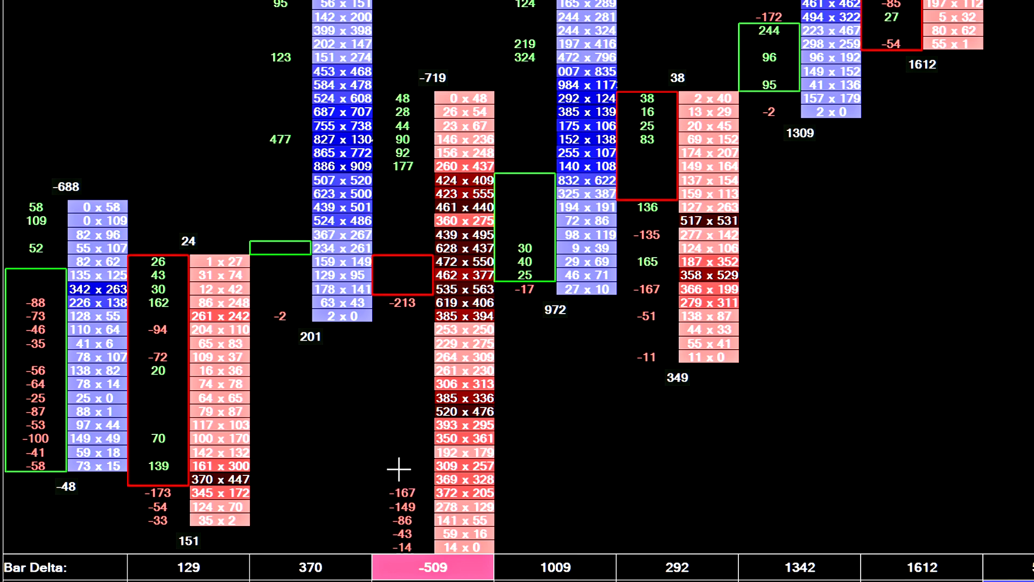
mouse_move(430, 451)
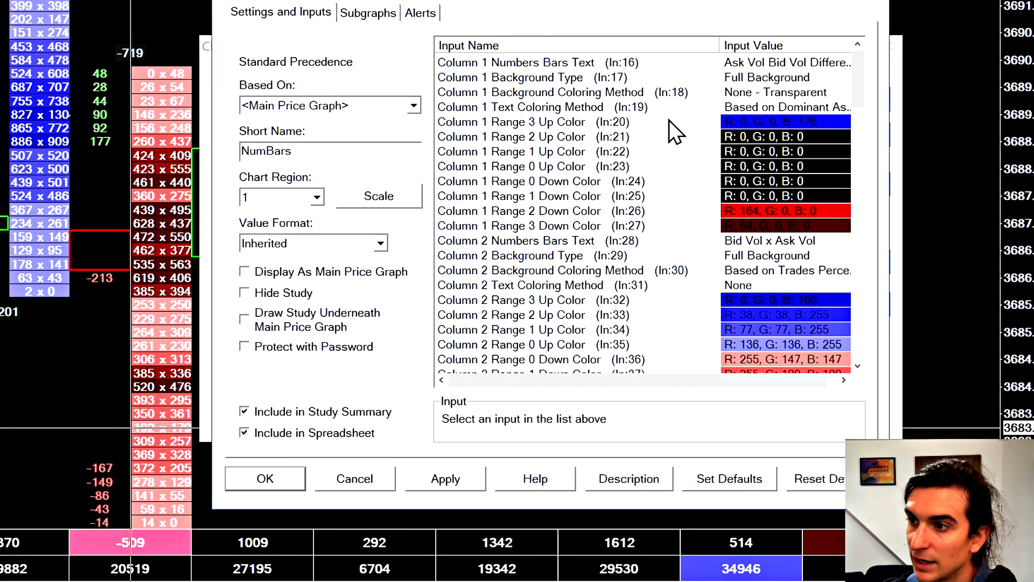
Step: Inspect Column 1 Text Coloring Method choices and scroll through its compare threshold inputs
left_click(519, 107)
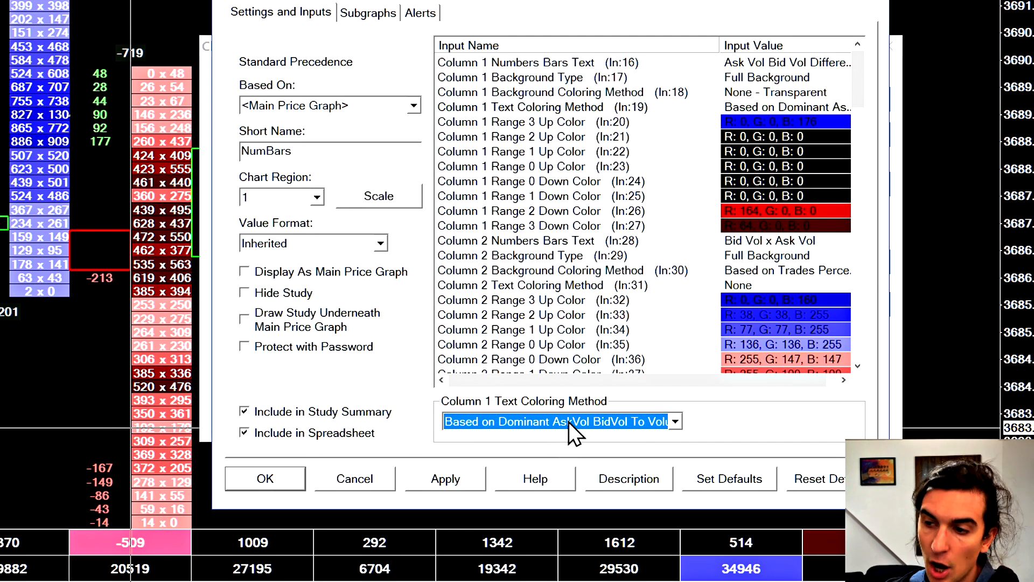
left_click(673, 421)
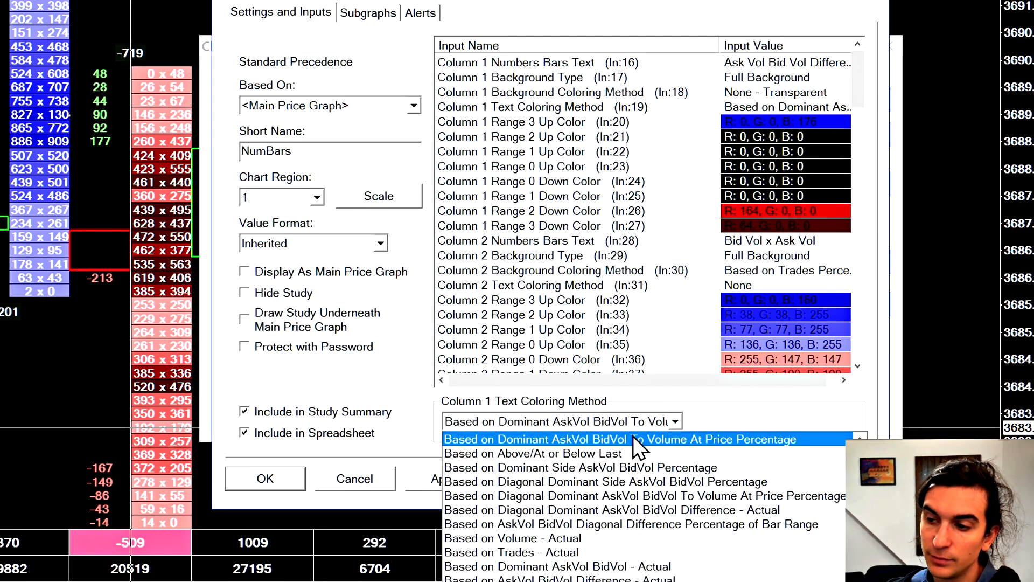
mouse_move(709, 451)
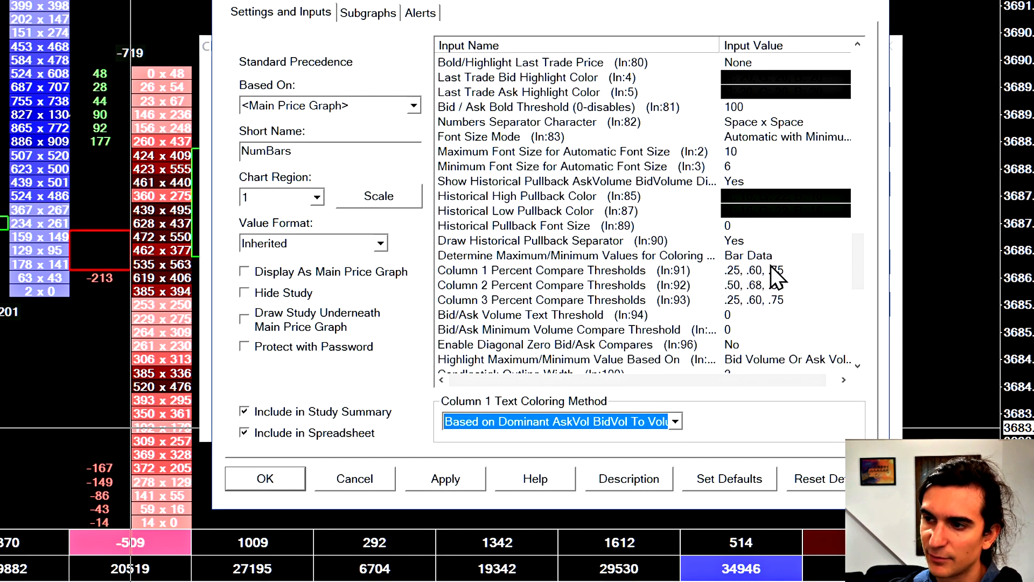
scroll("down", 3)
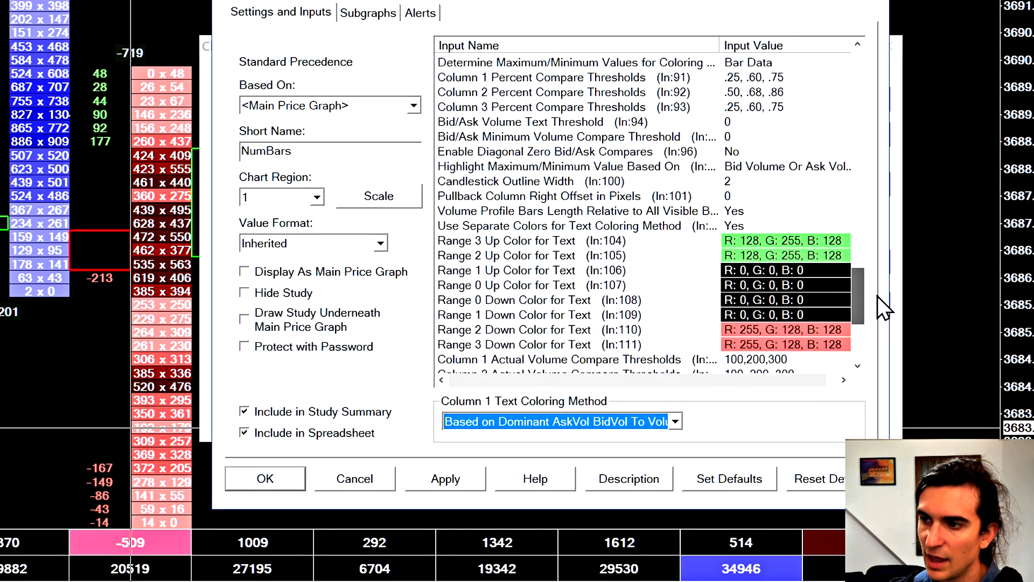
scroll("down", 3)
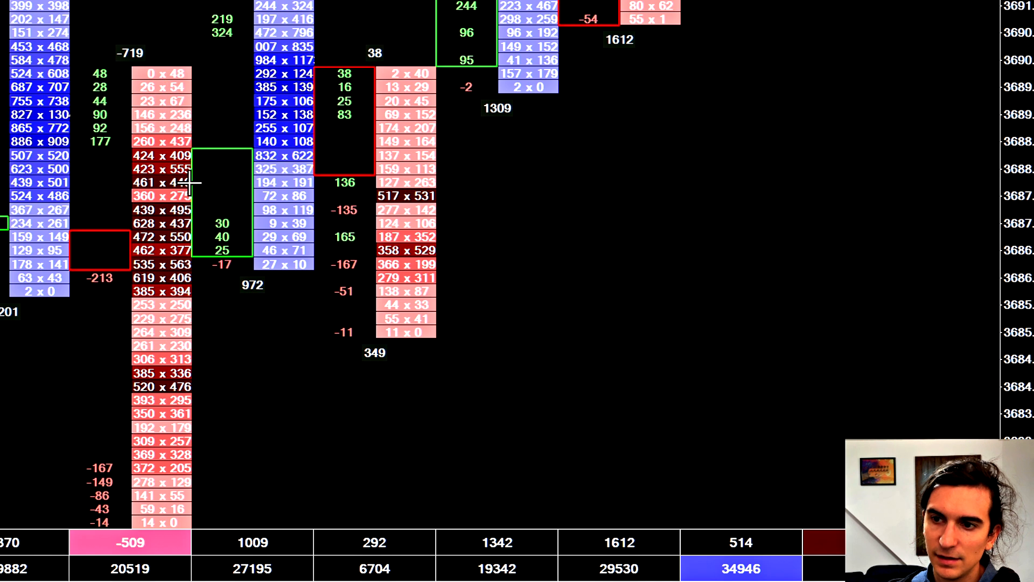
mouse_move(87, 281)
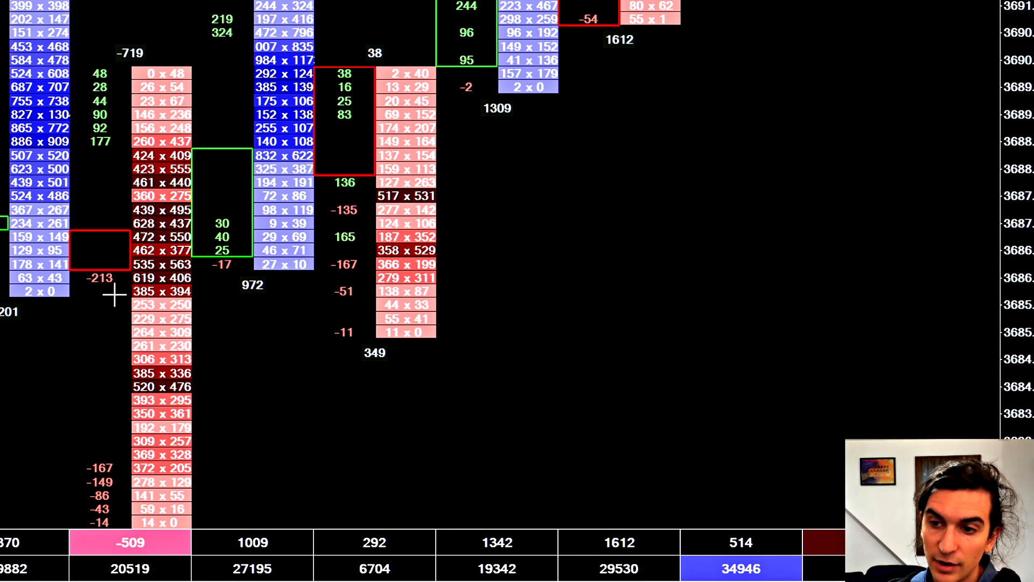
mouse_move(125, 271)
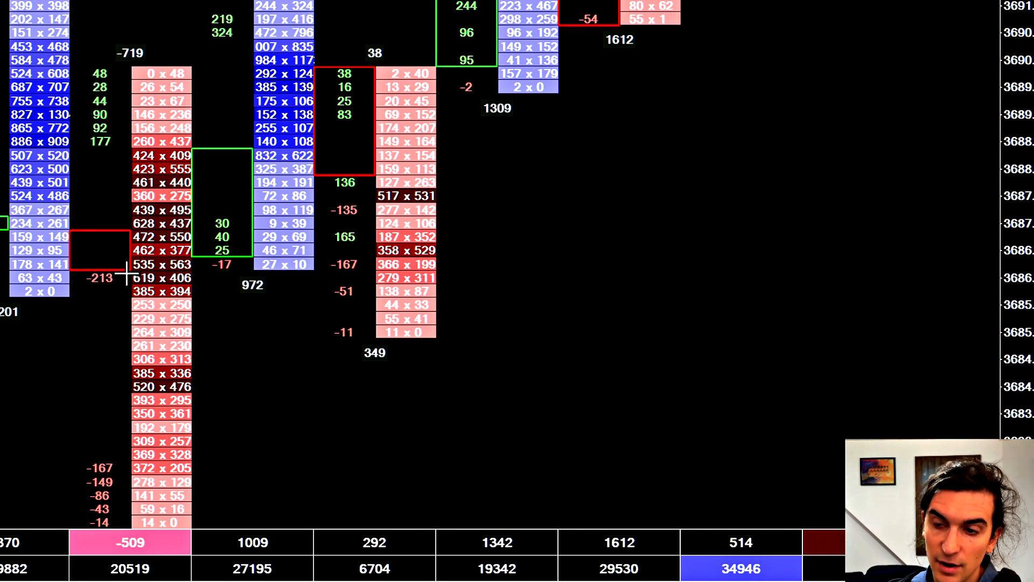
mouse_move(76, 290)
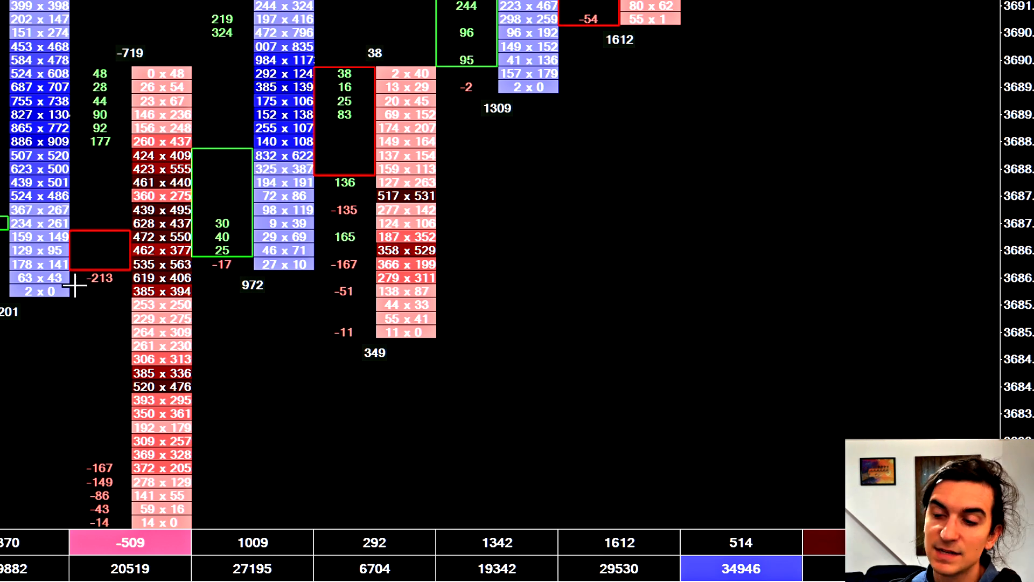
mouse_move(84, 292)
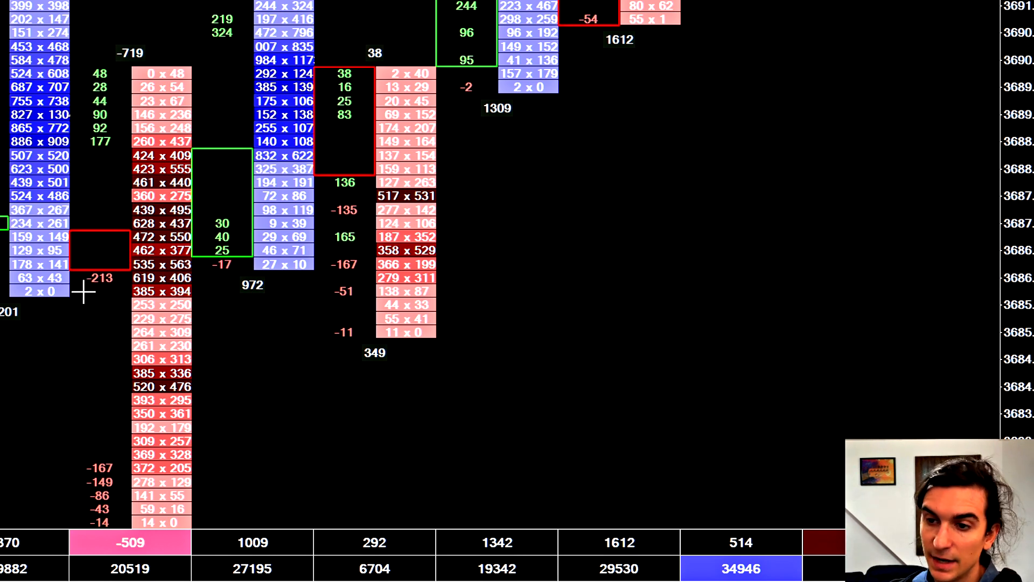
mouse_move(98, 270)
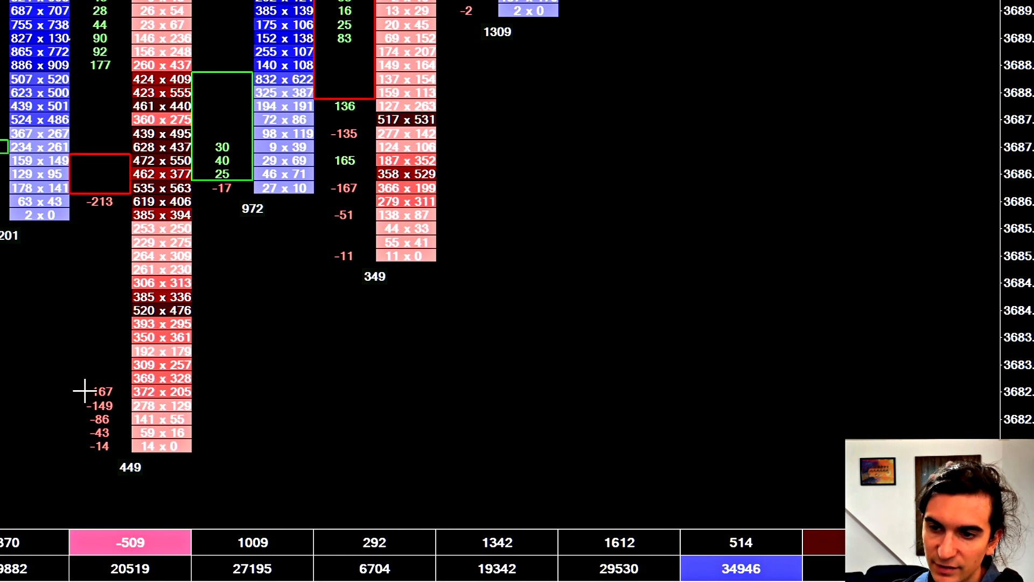
mouse_move(192, 401)
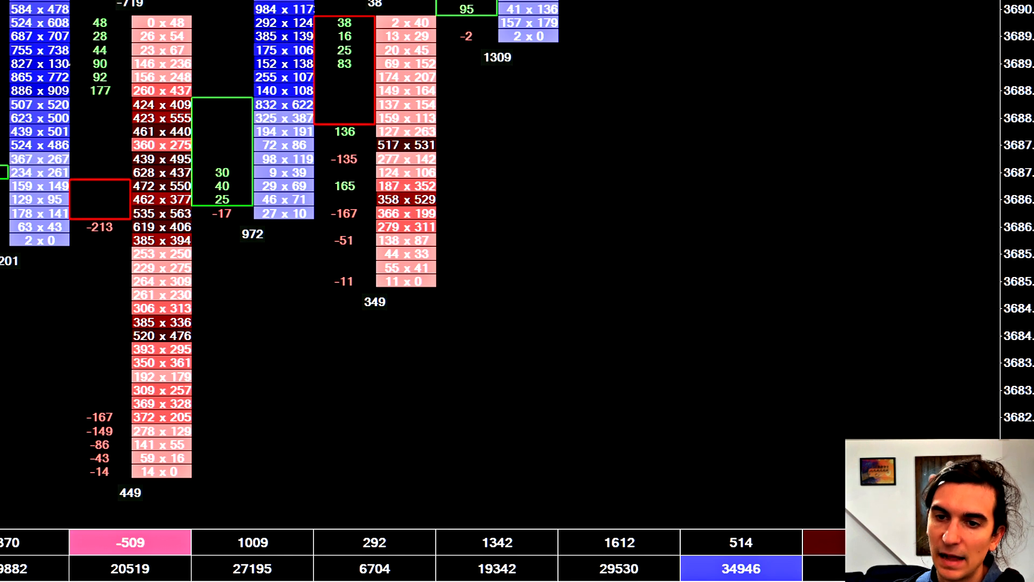
mouse_move(151, 415)
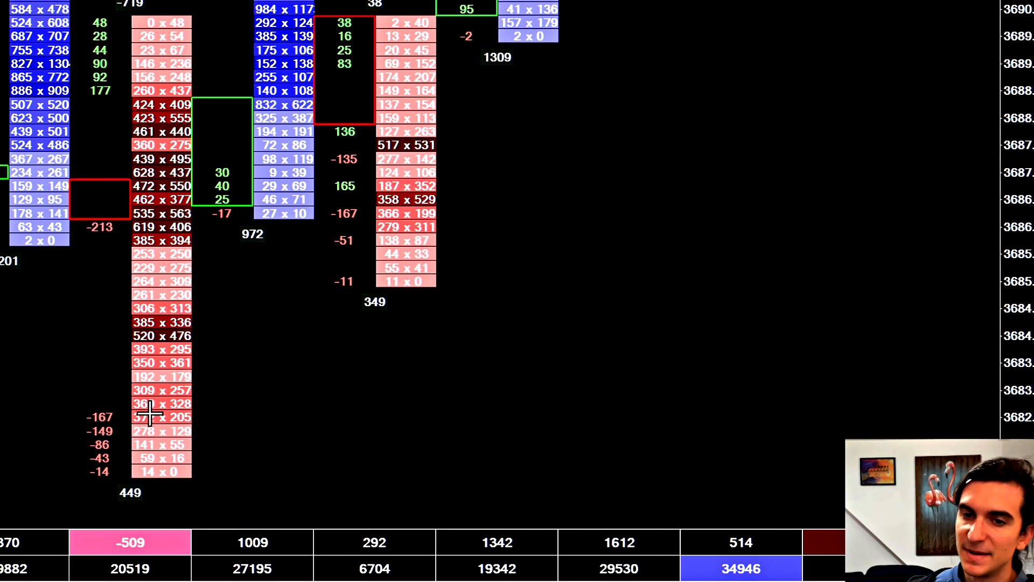
mouse_move(225, 465)
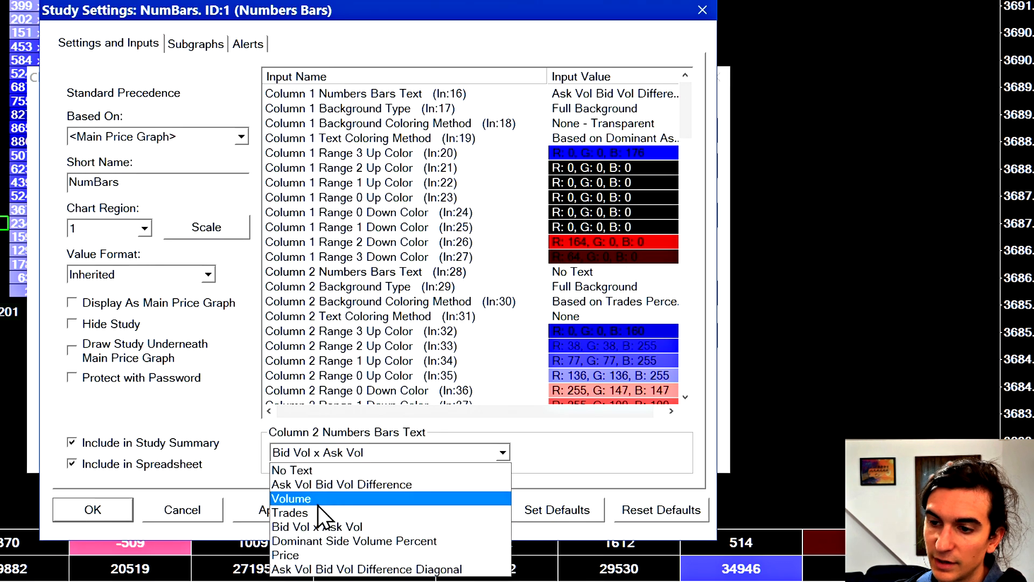
Step: Set Column 2 Numbers Bars Text to Trades
left_click(290, 512)
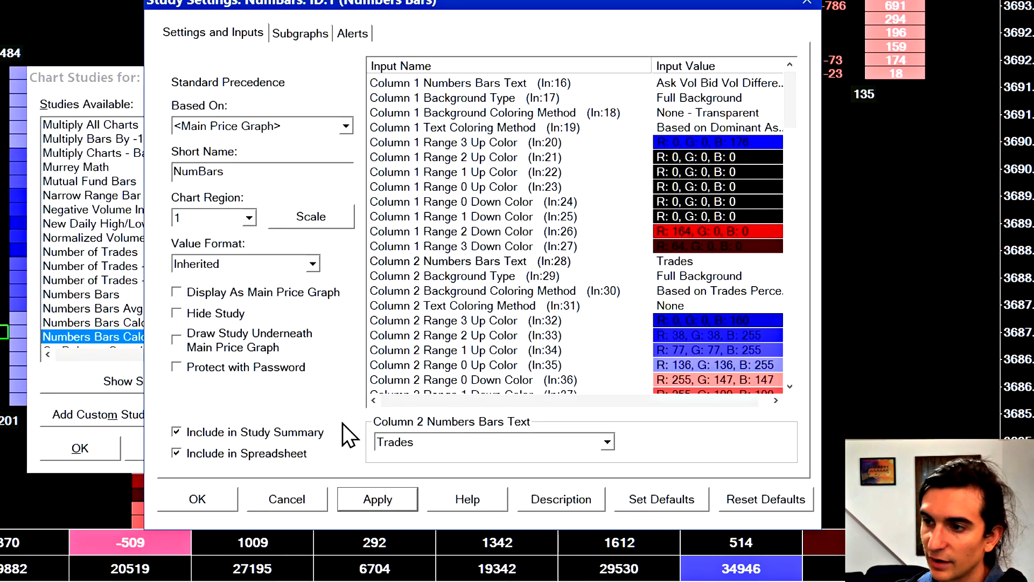
mouse_move(686, 307)
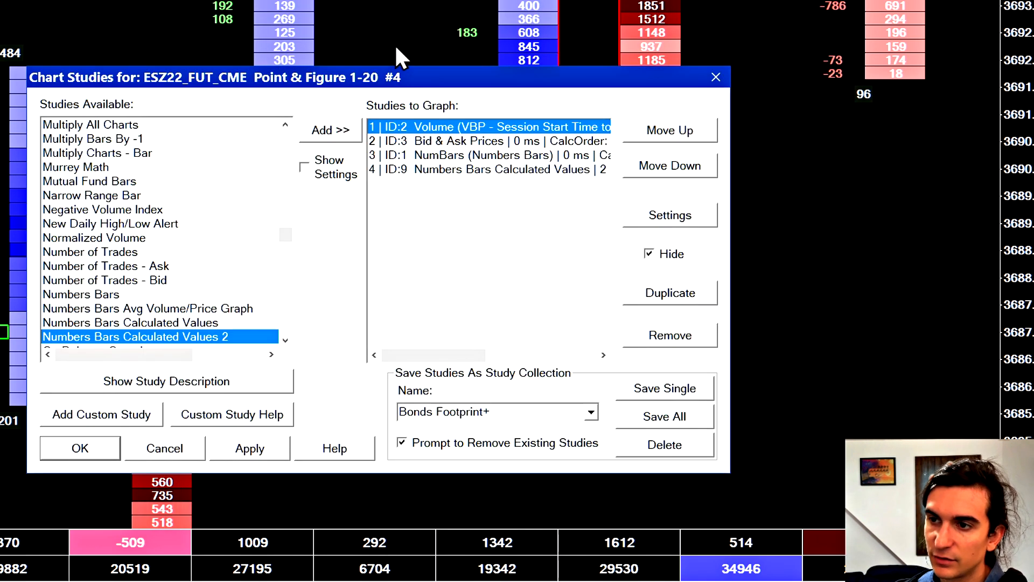
Step: Try Volume Percentage for Column 2 background colouring, keep Trades Percentage, and close NumBars and Chart Studies
left_click(669, 215)
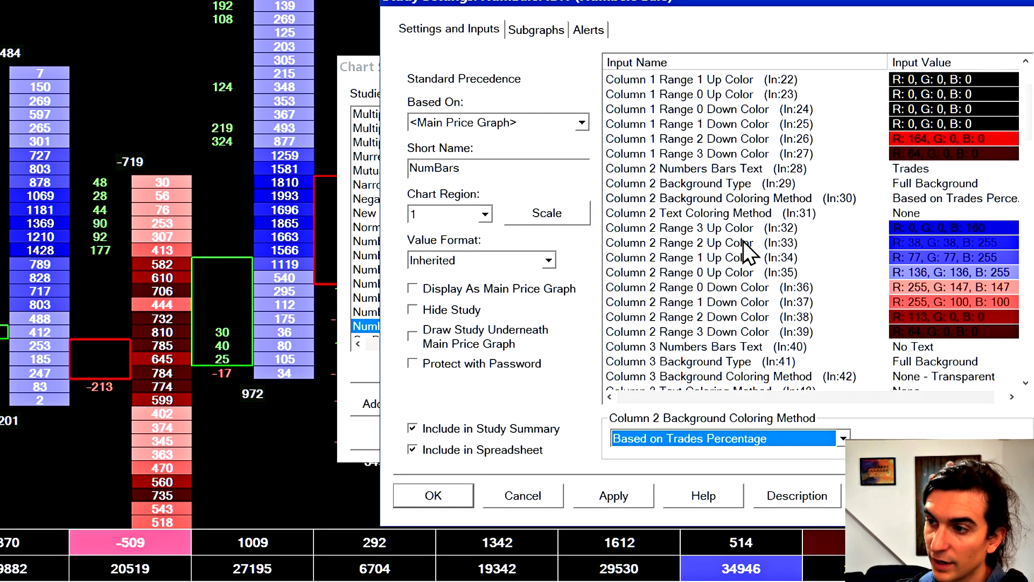
mouse_move(317, 188)
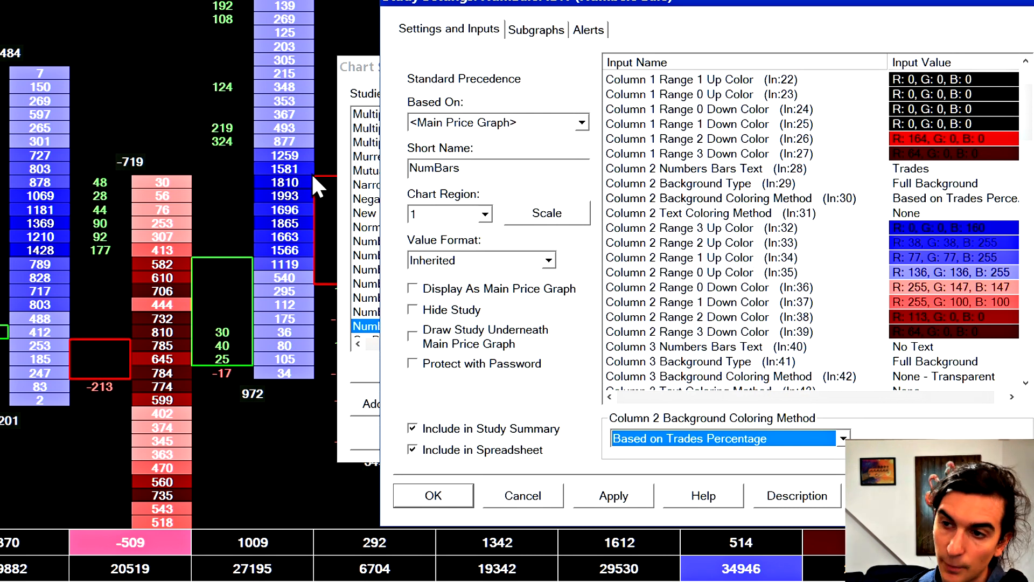
mouse_move(727, 205)
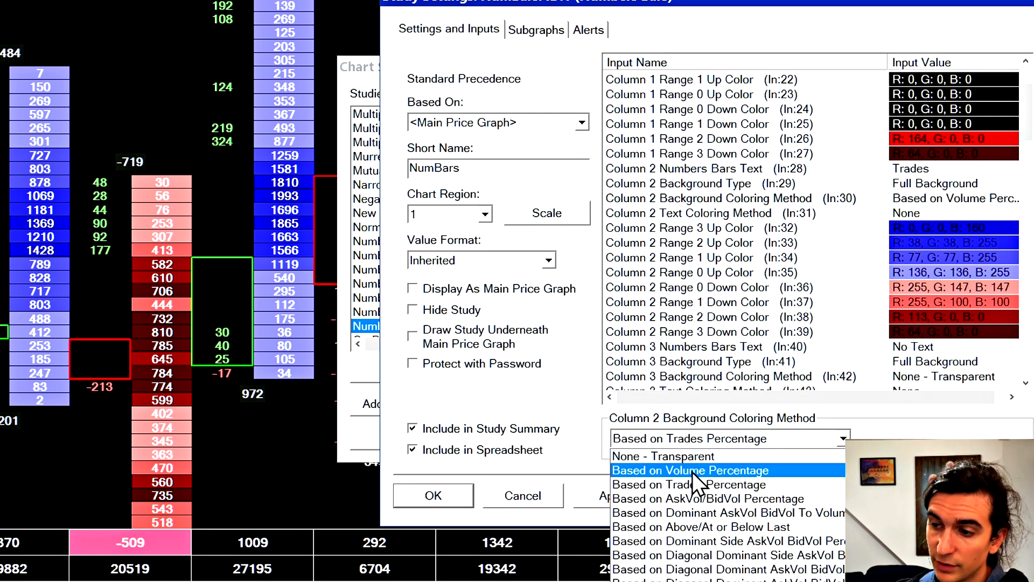
left_click(689, 470)
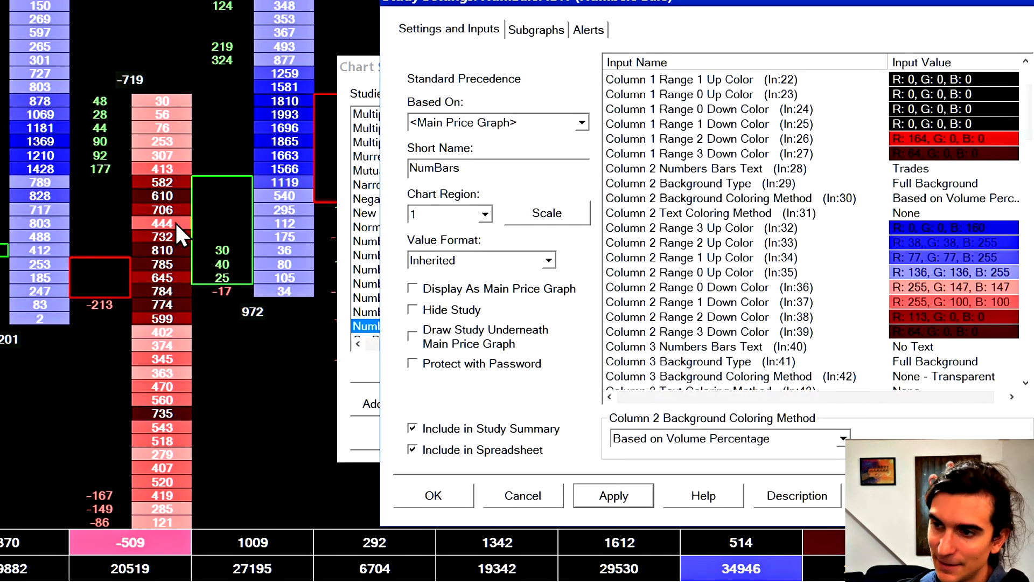
mouse_move(69, 168)
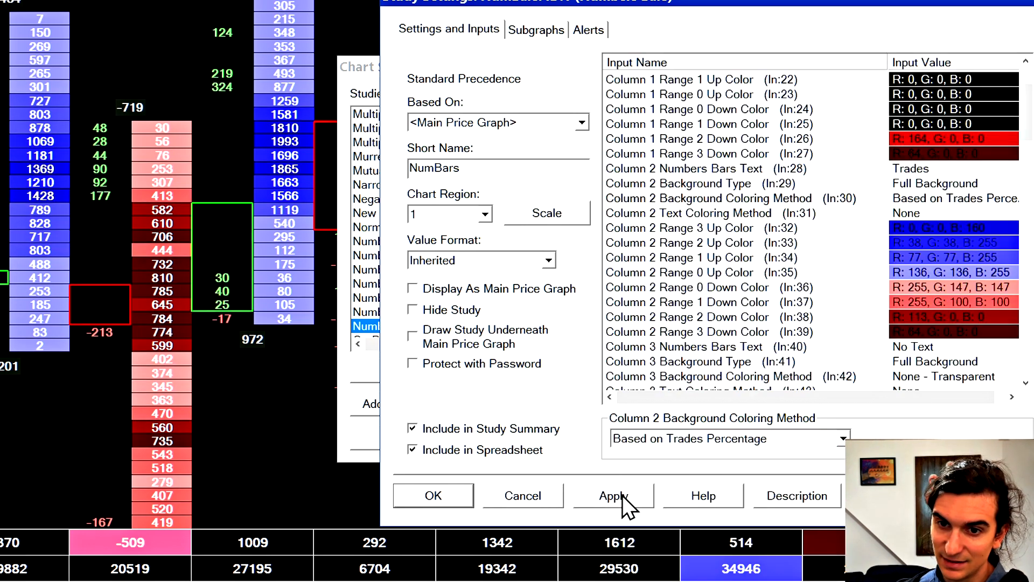
mouse_move(756, 459)
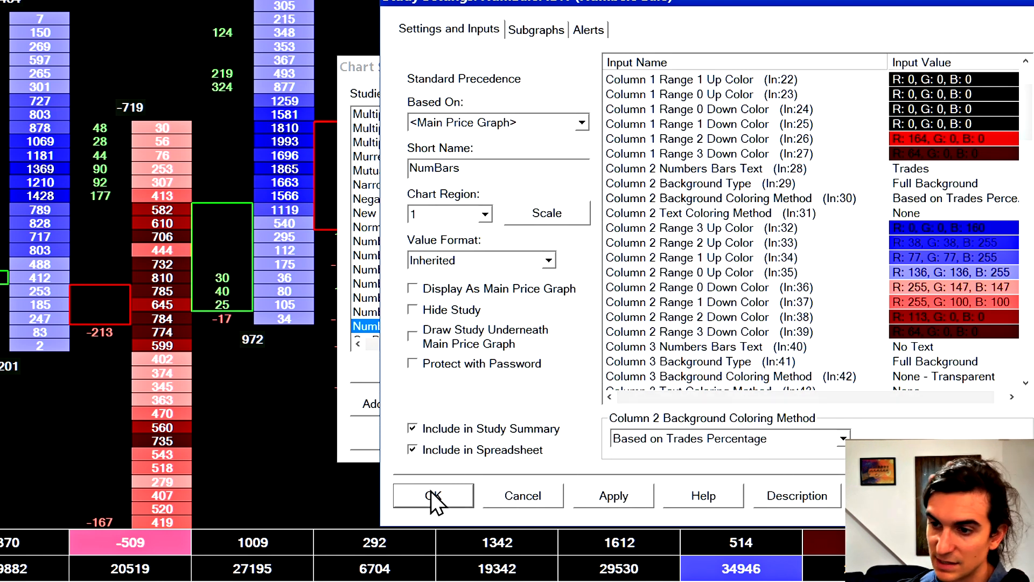
left_click(433, 495)
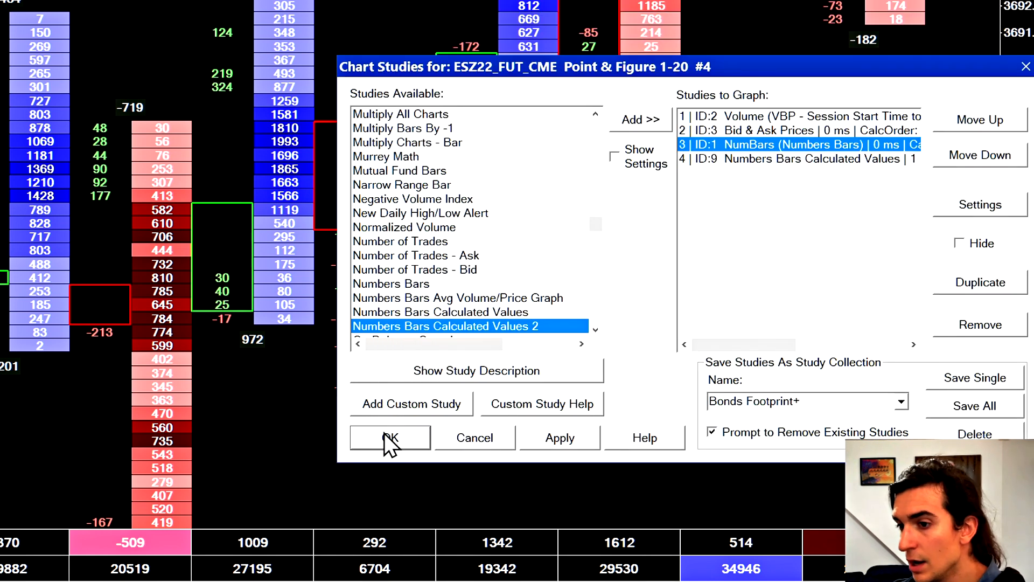
left_click(389, 438)
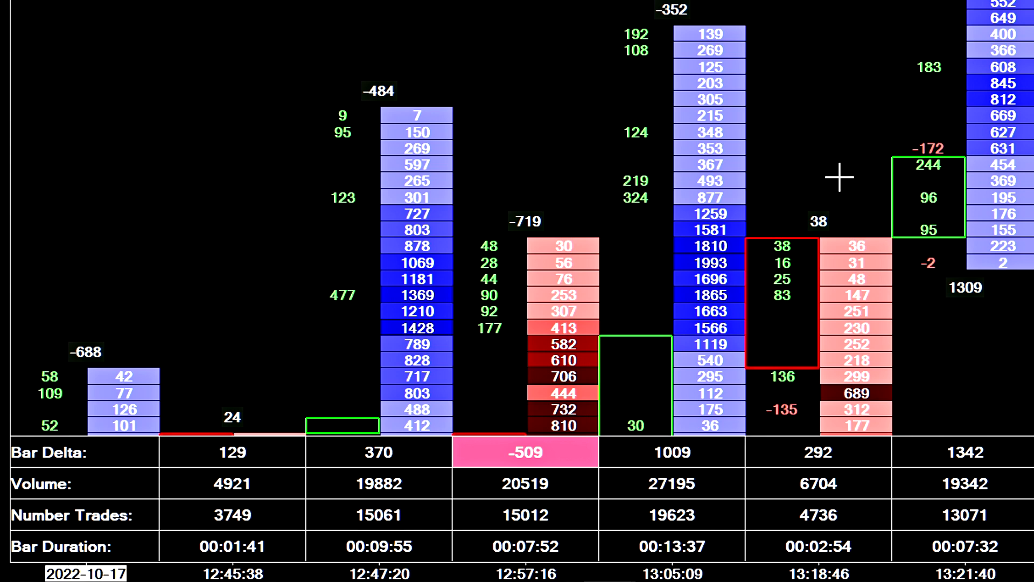
mouse_move(833, 98)
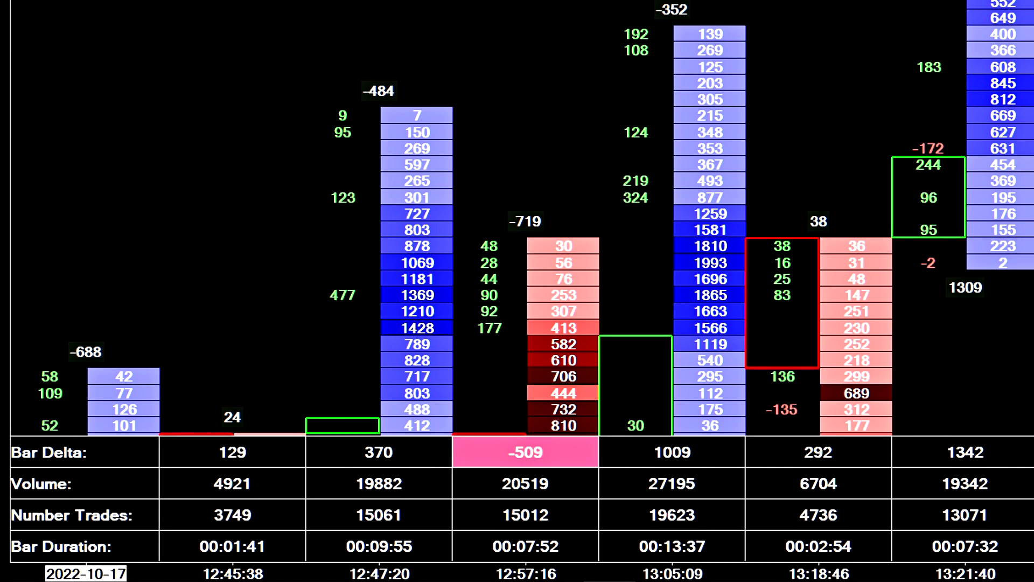
scroll("down", 3)
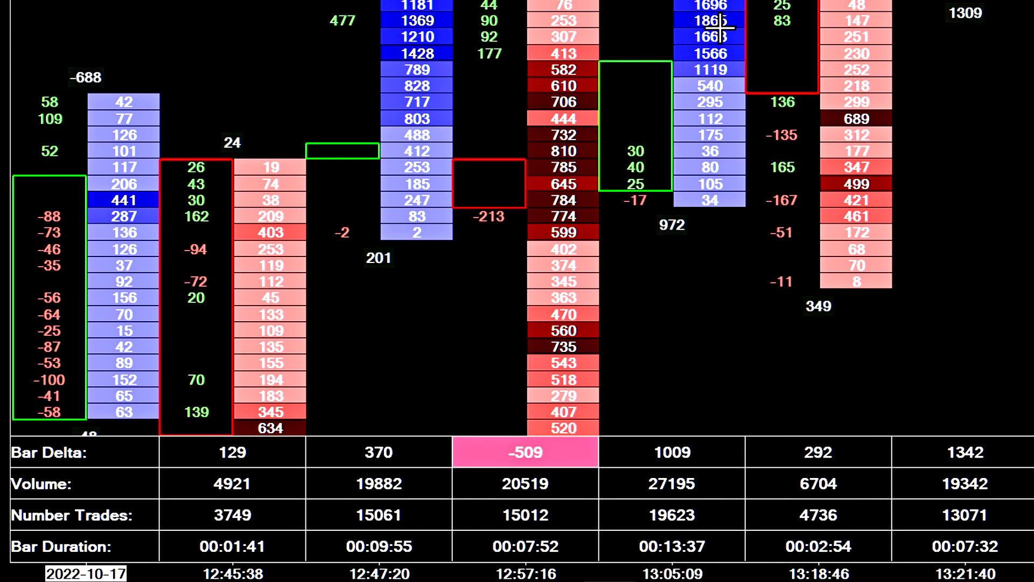
mouse_move(716, 290)
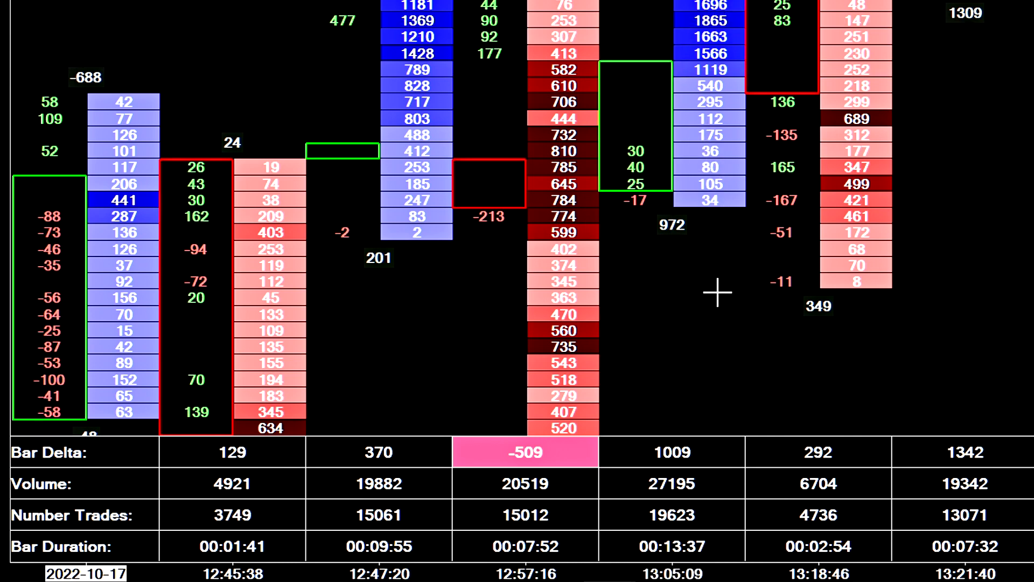
mouse_move(712, 535)
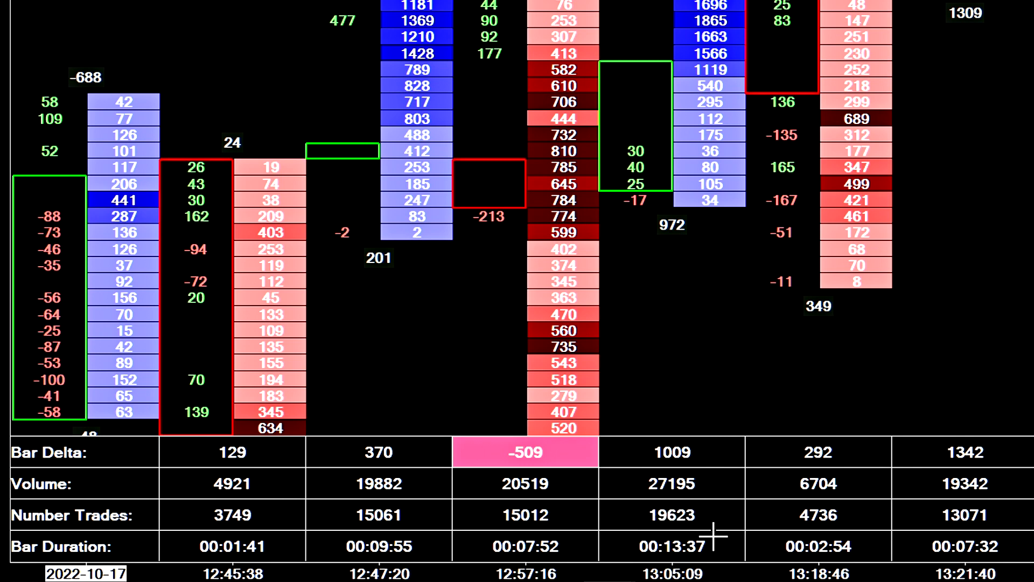
mouse_move(683, 451)
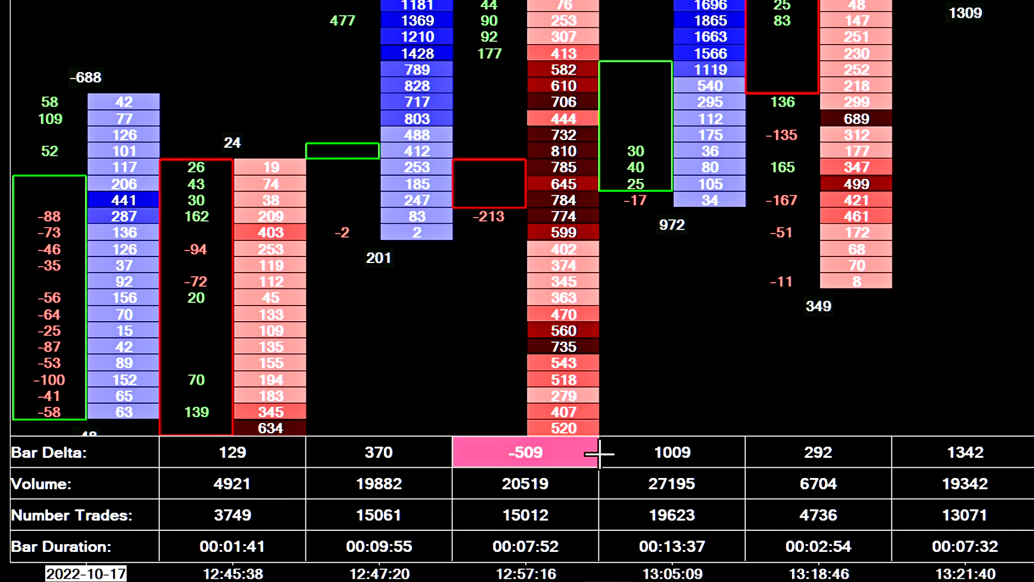
mouse_move(457, 455)
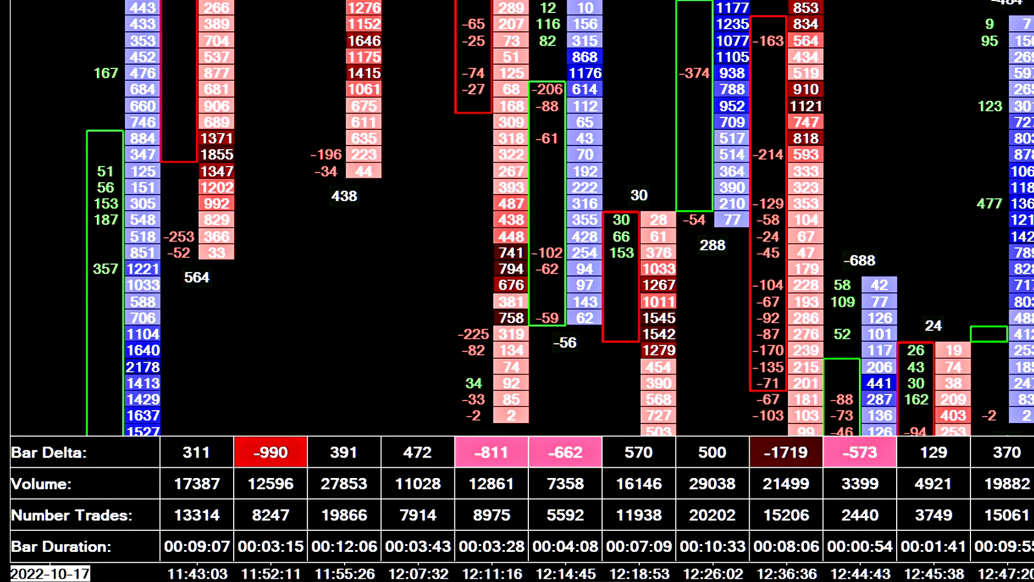
scroll("down", 3)
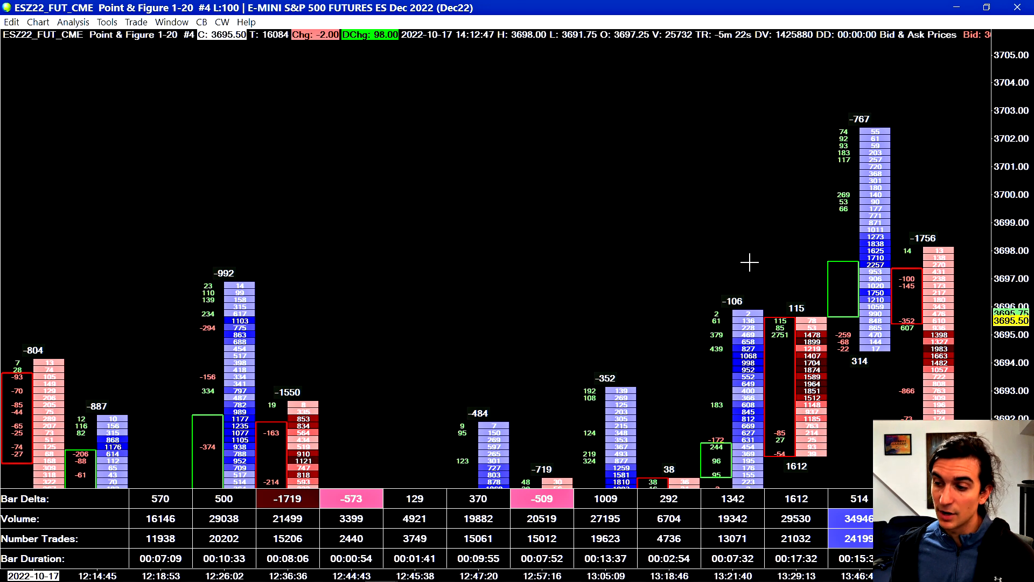
mouse_move(810, 272)
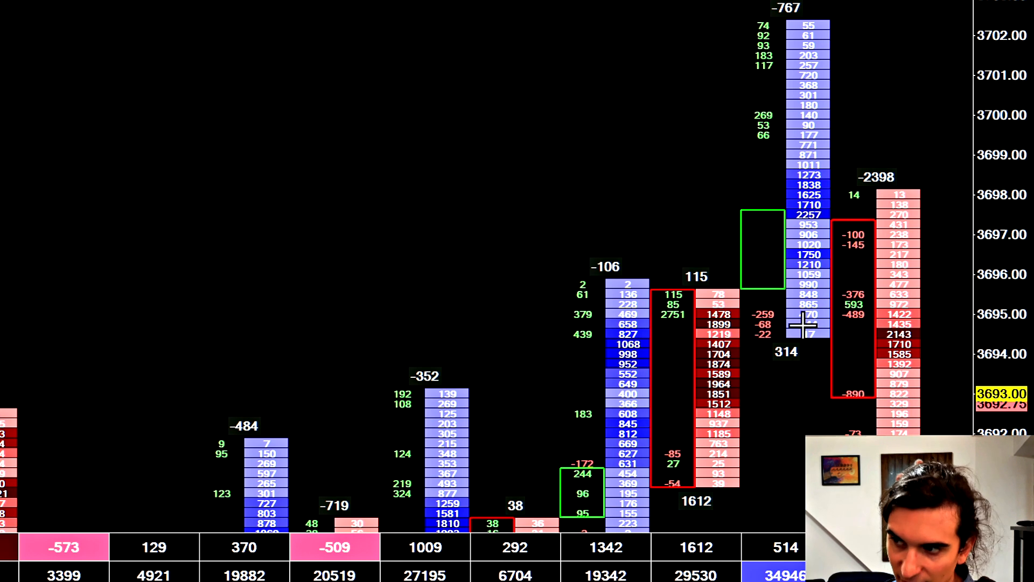
mouse_move(808, 346)
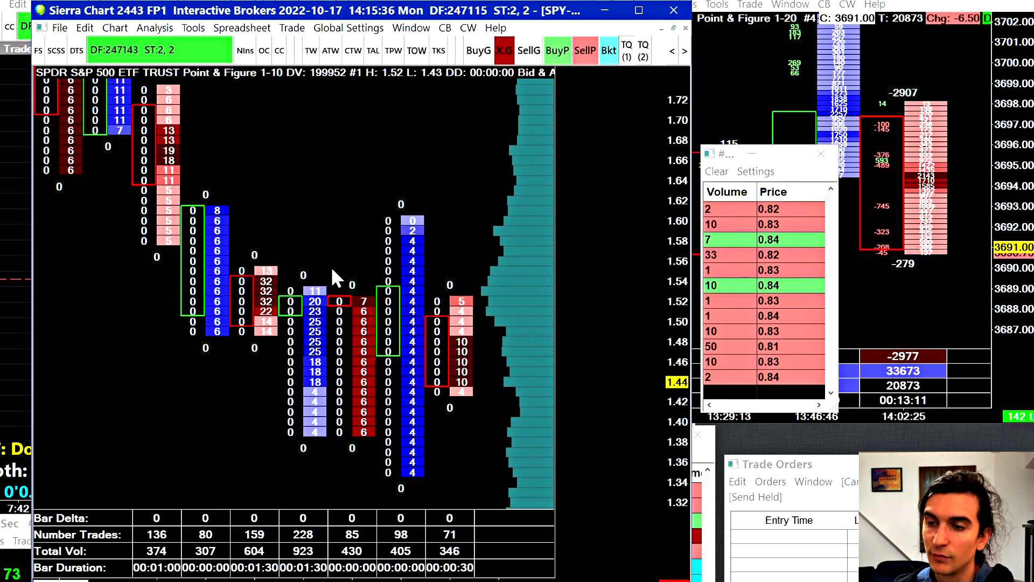
mouse_move(301, 356)
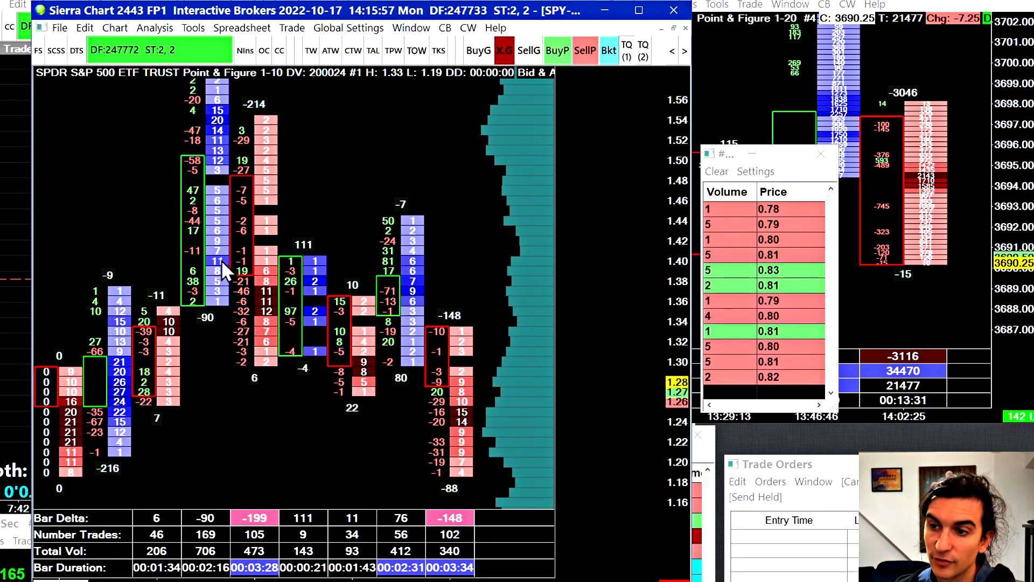
mouse_move(413, 217)
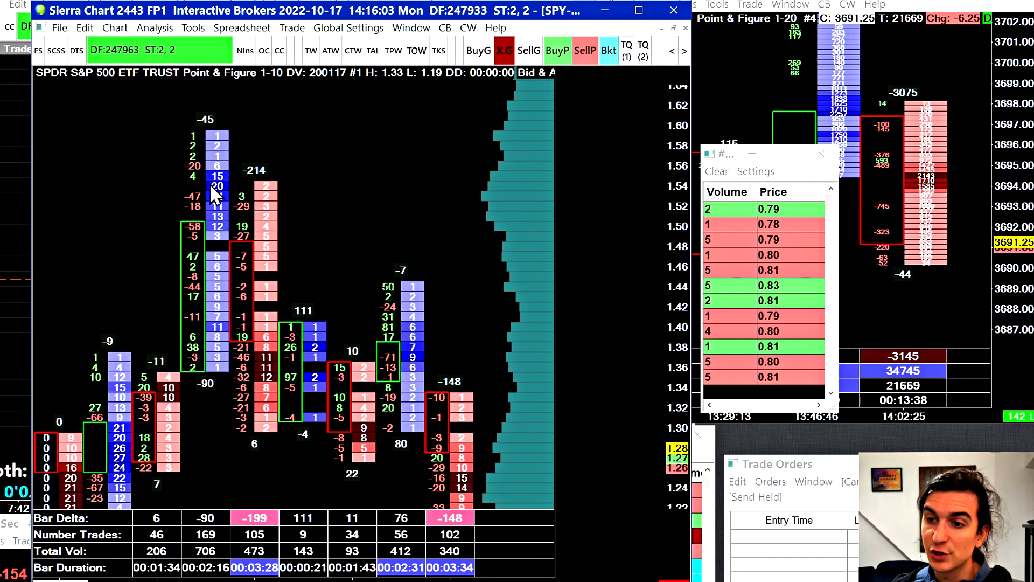
mouse_move(379, 267)
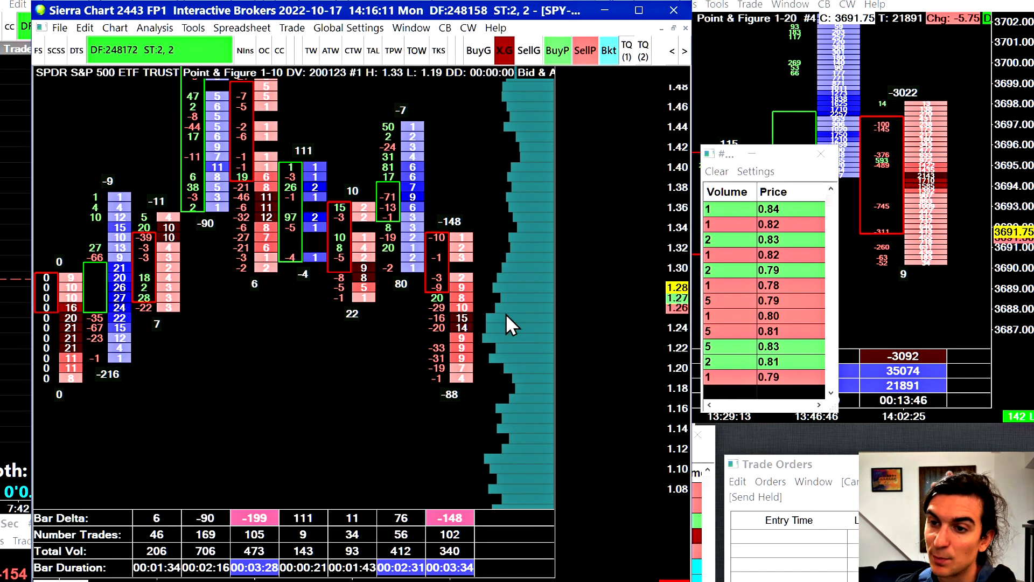
mouse_move(301, 376)
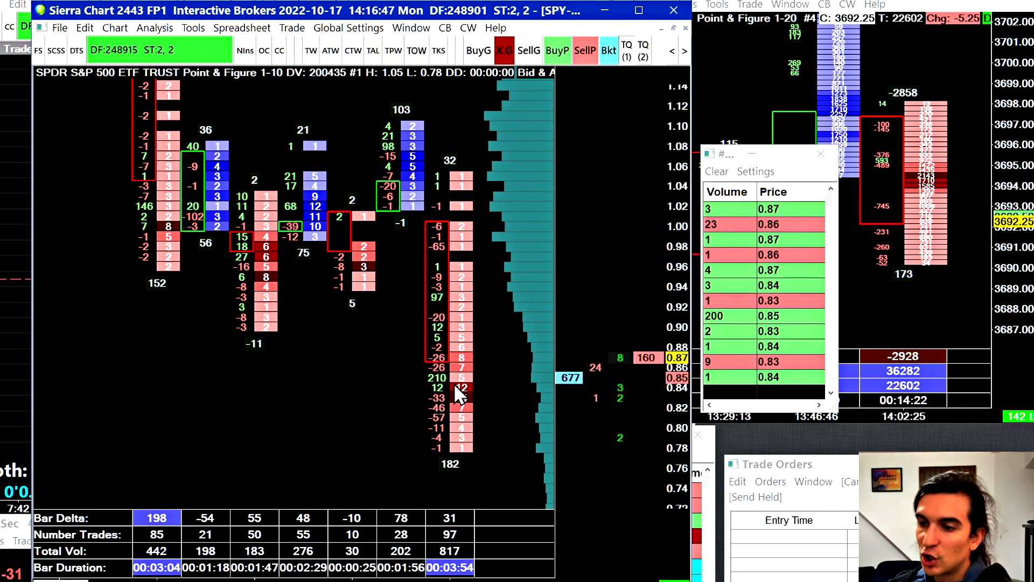
mouse_move(649, 375)
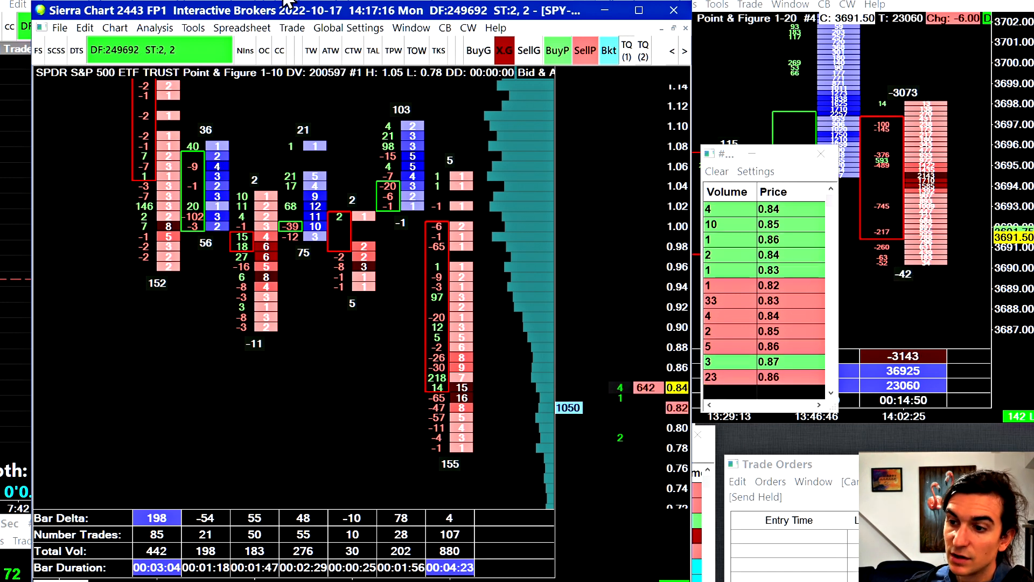
mouse_move(393, 289)
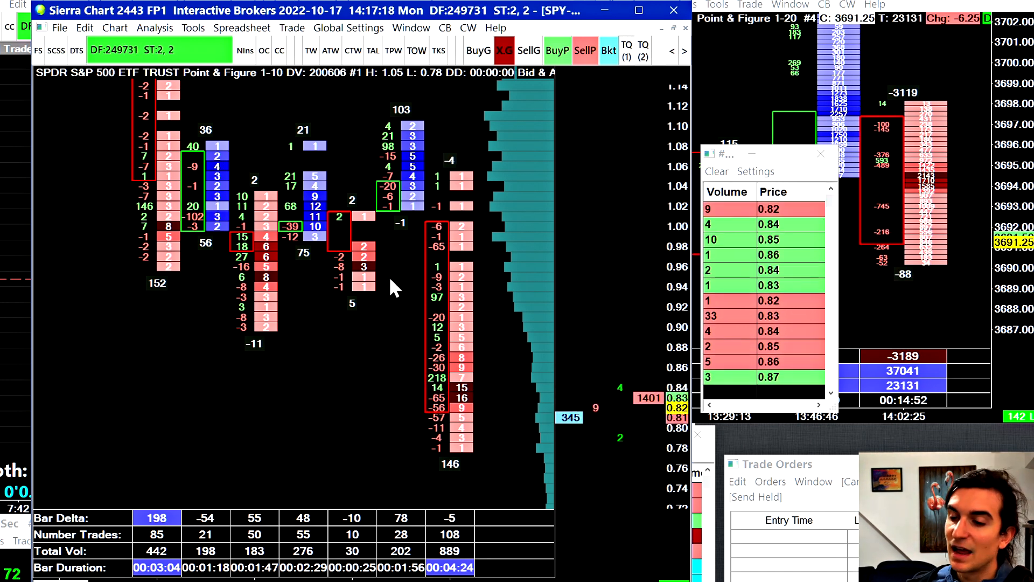